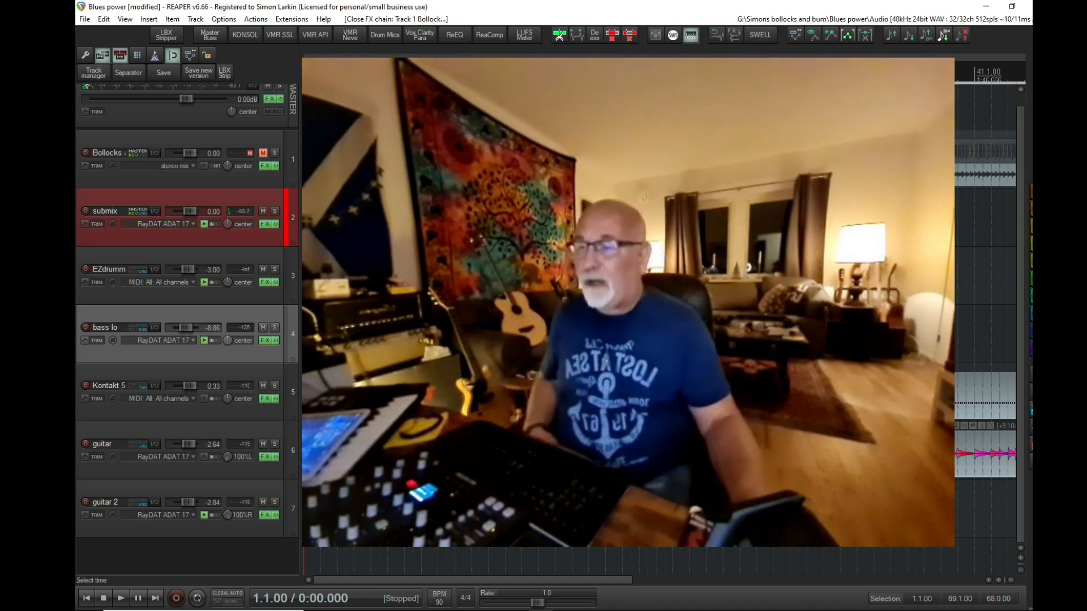
# Step: Reopen track 1's FX chain, inspect Satson and SSL, and select both plug-ins
pyautogui.click(263, 165)
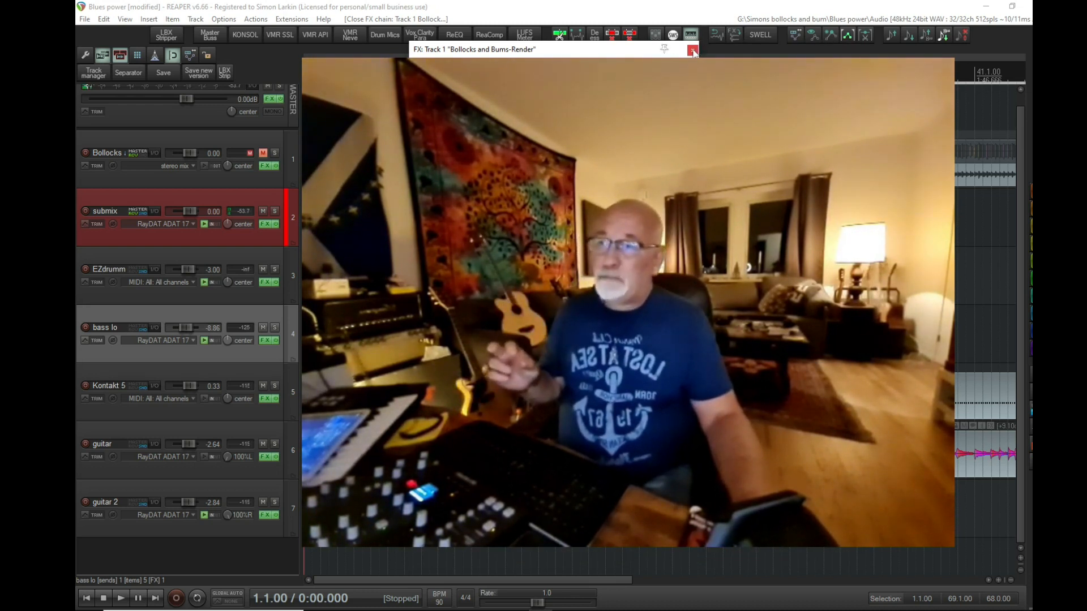
pyautogui.click(692, 49)
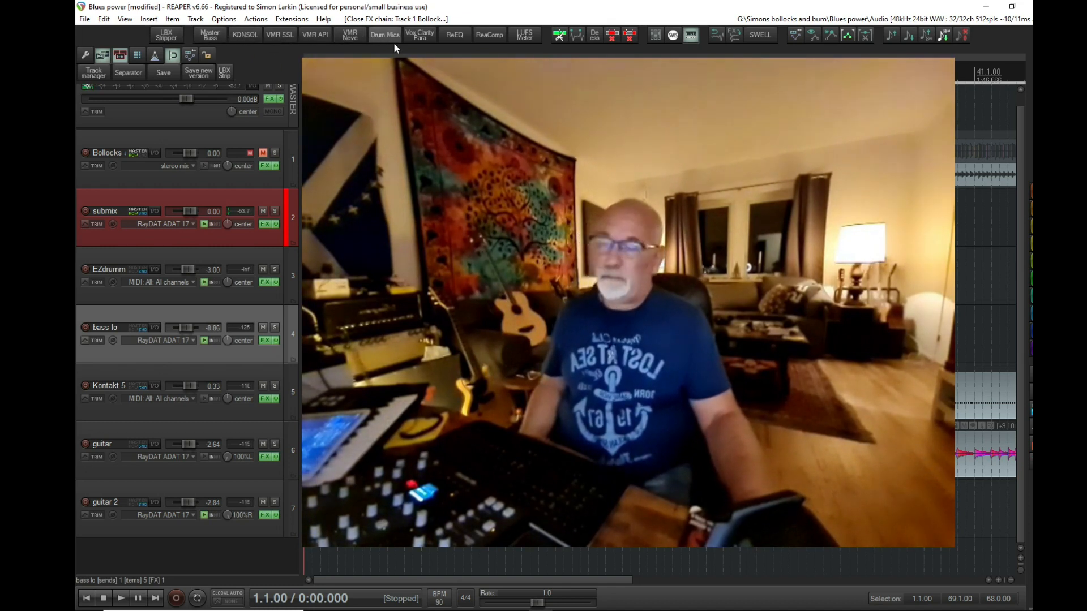
pyautogui.moveTo(385, 35)
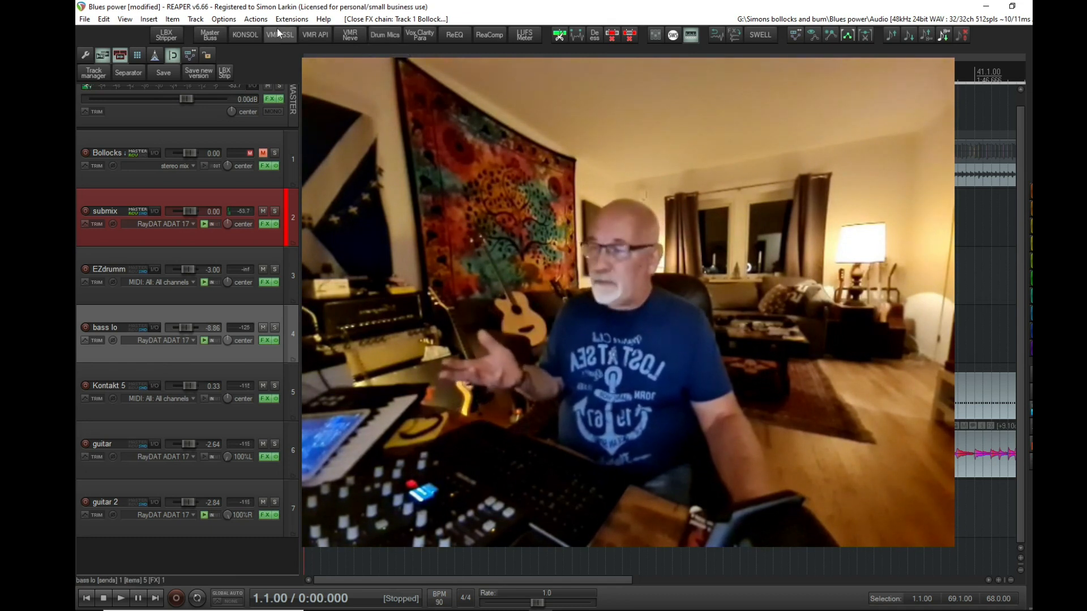
pyautogui.moveTo(279, 35)
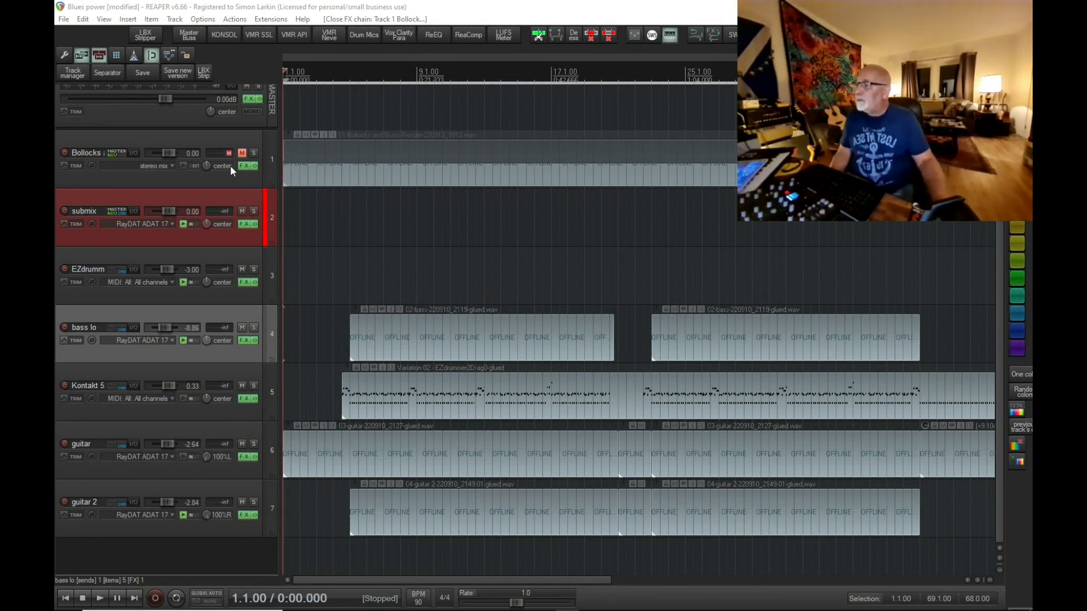
pyautogui.click(244, 166)
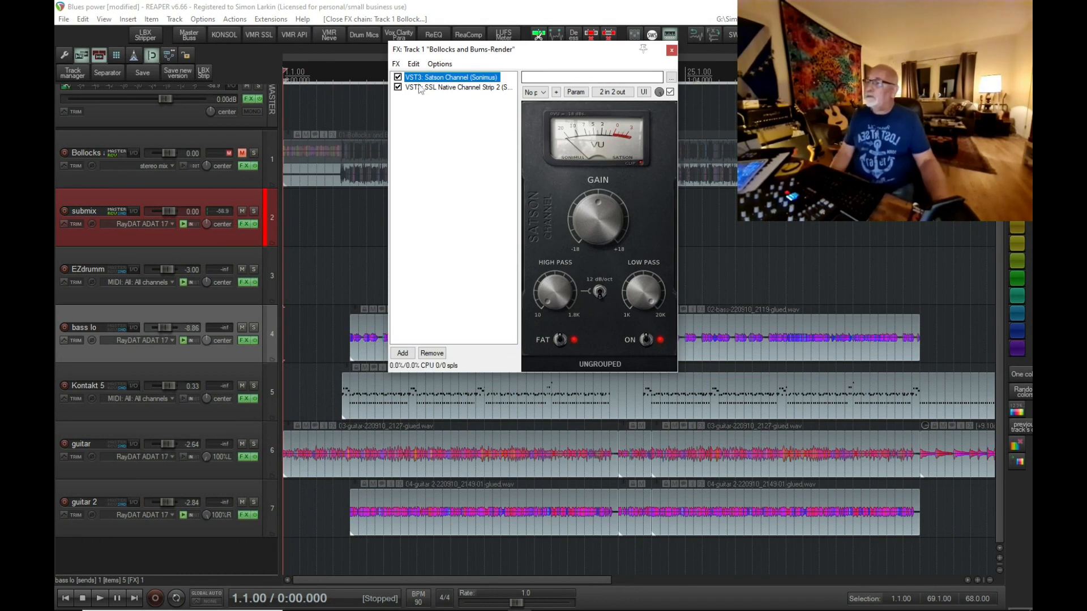
pyautogui.click(455, 87)
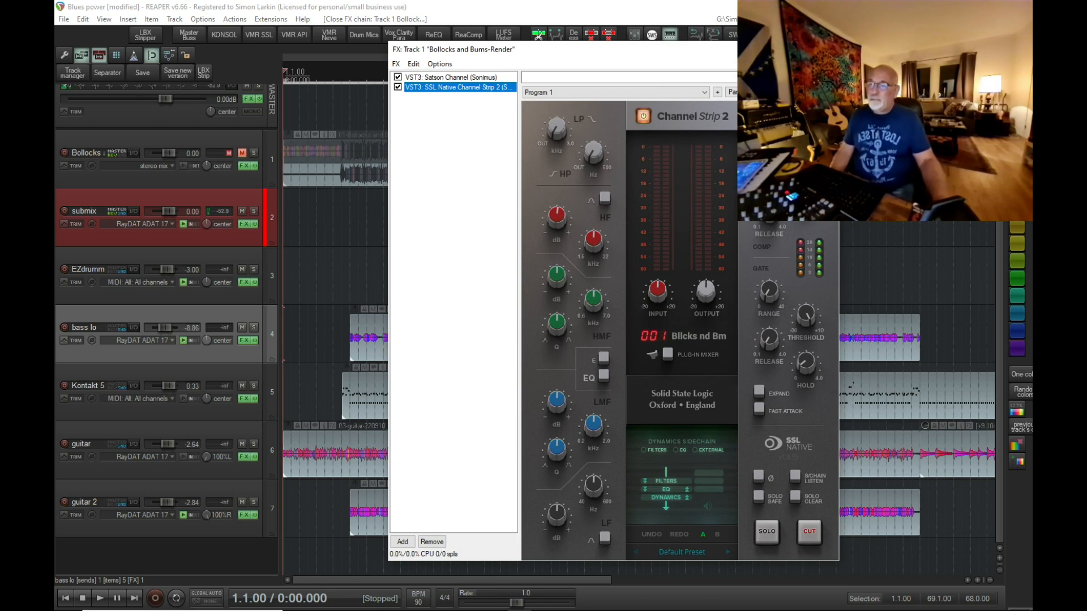
pyautogui.click(450, 77)
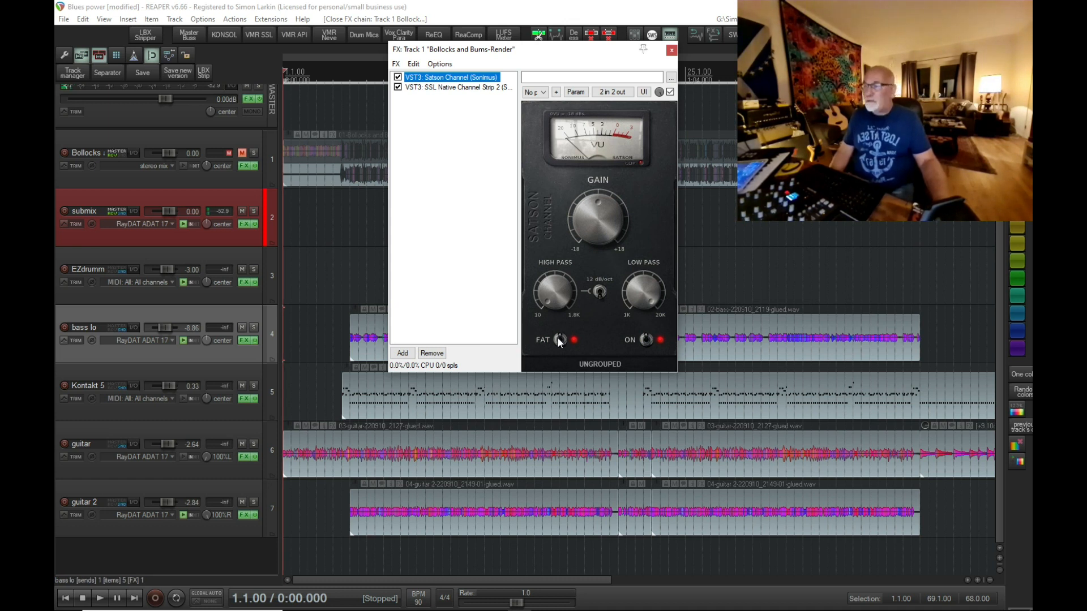
pyautogui.moveTo(637, 250)
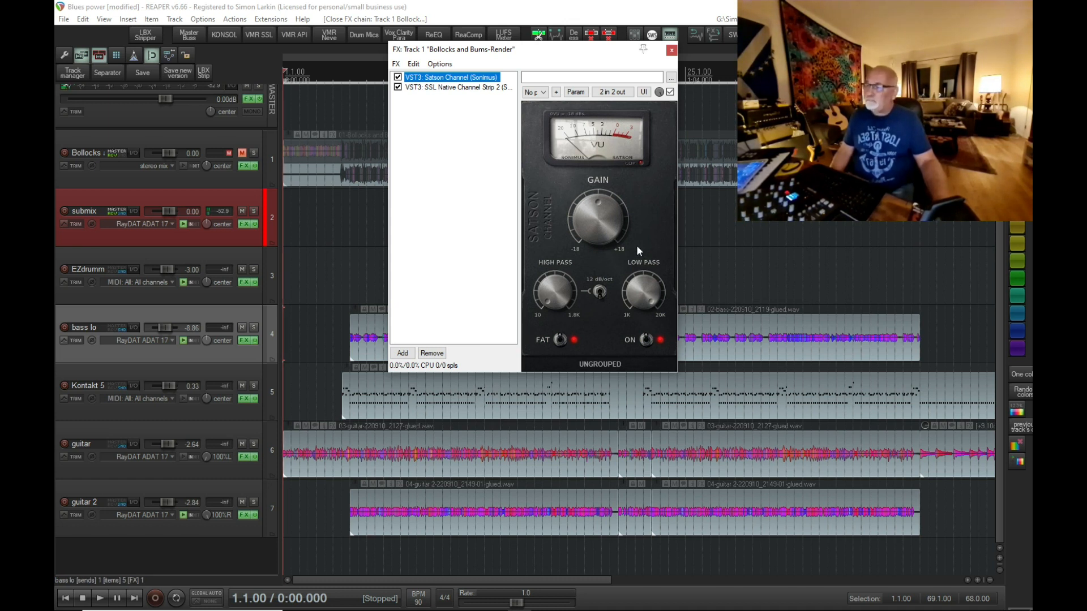
pyautogui.click(454, 87)
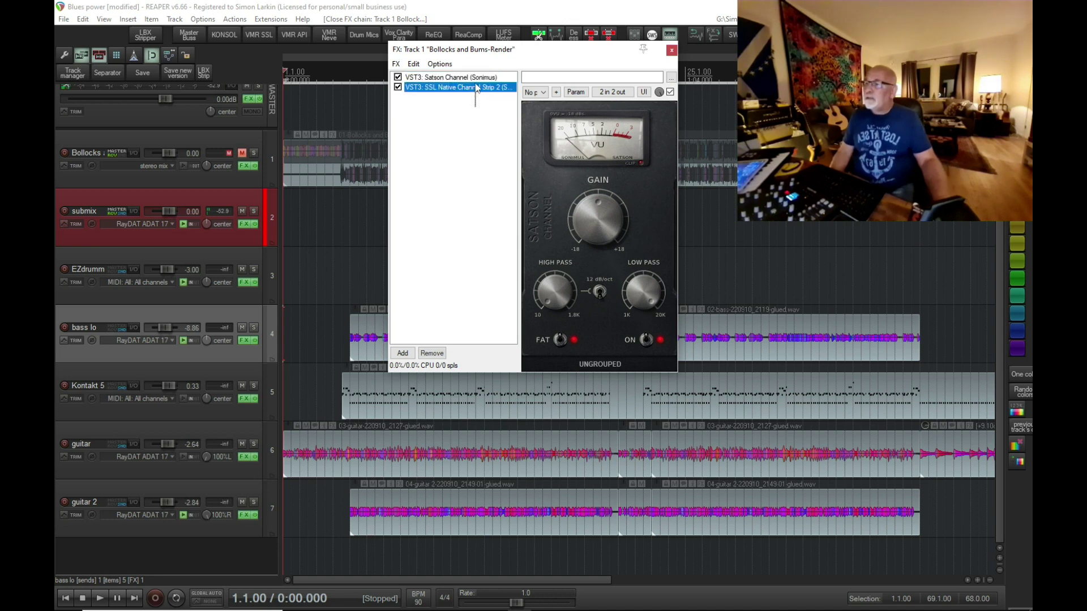
pyautogui.rightClick(454, 77)
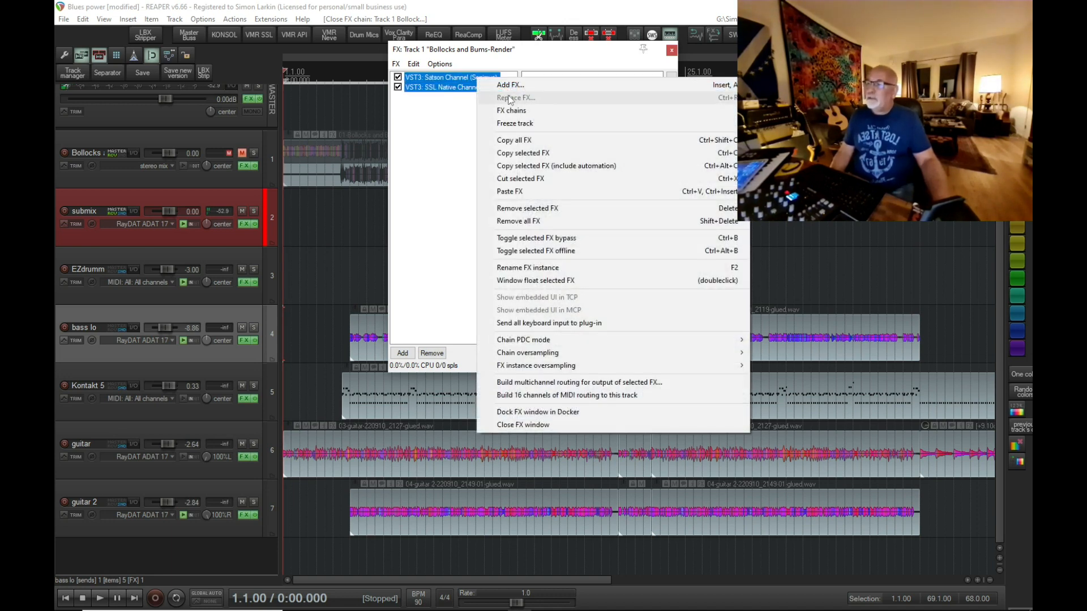
pyautogui.moveTo(511, 110)
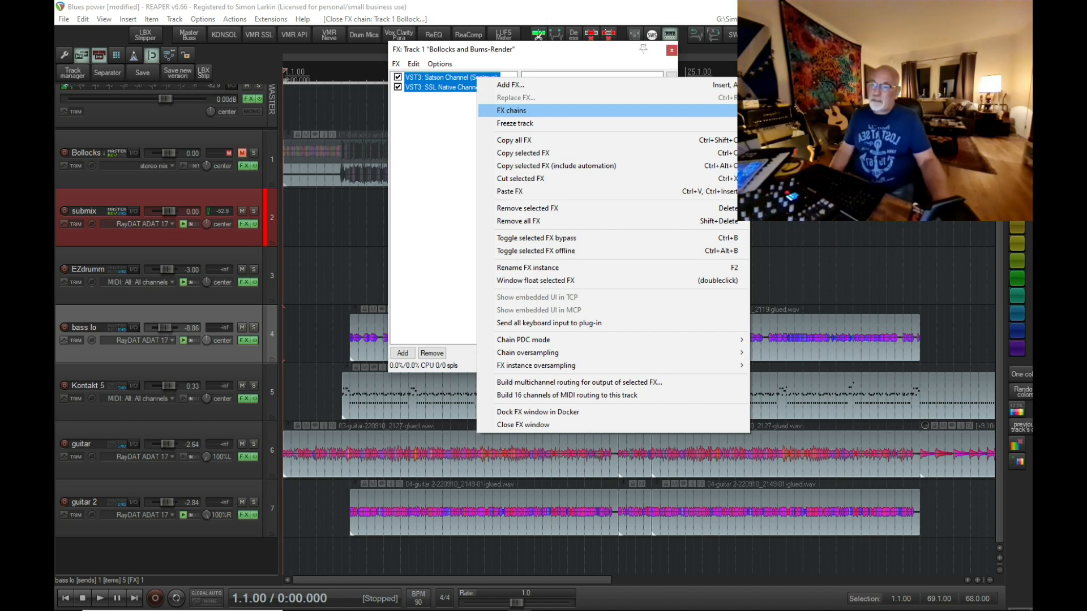
# Step: Save Satson Channel and SSL Native Channel Strip 2 over the existing 'ssl sc1.RfxChain' file
pyautogui.click(511, 110)
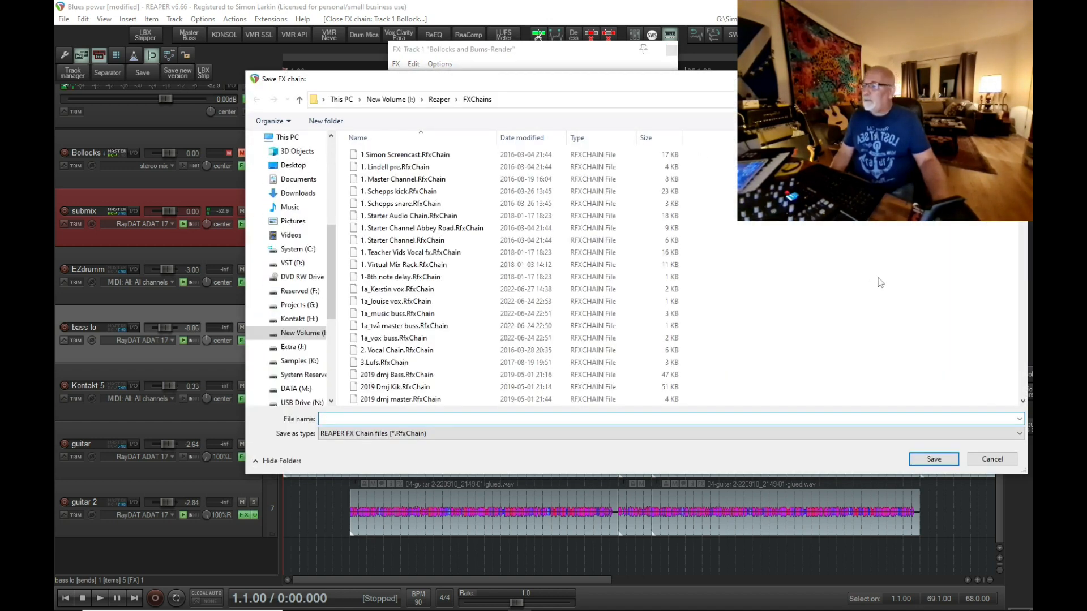
pyautogui.scroll(-3)
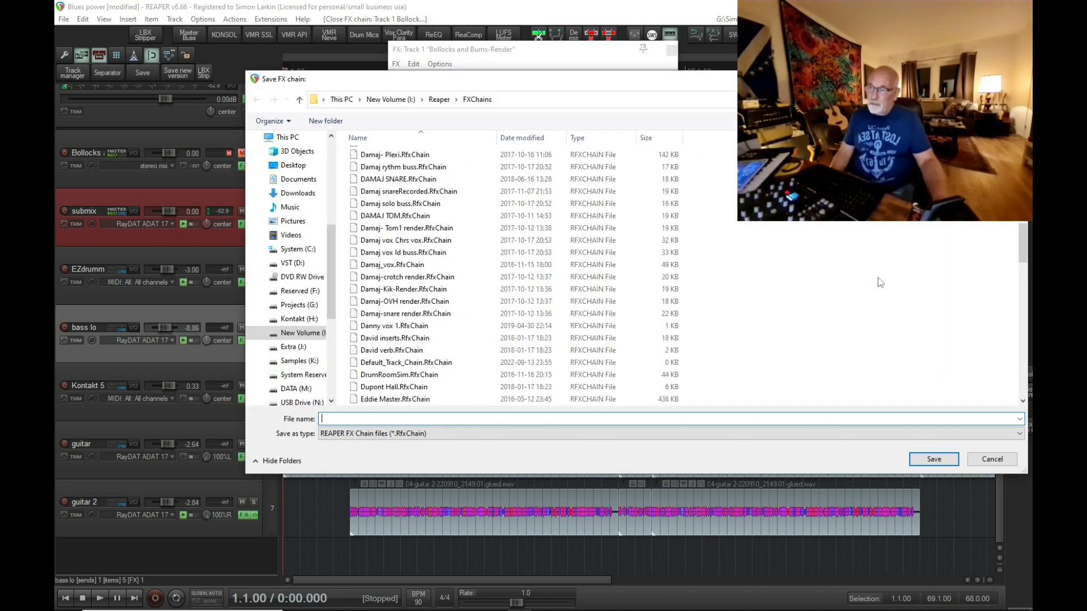
pyautogui.scroll(-3)
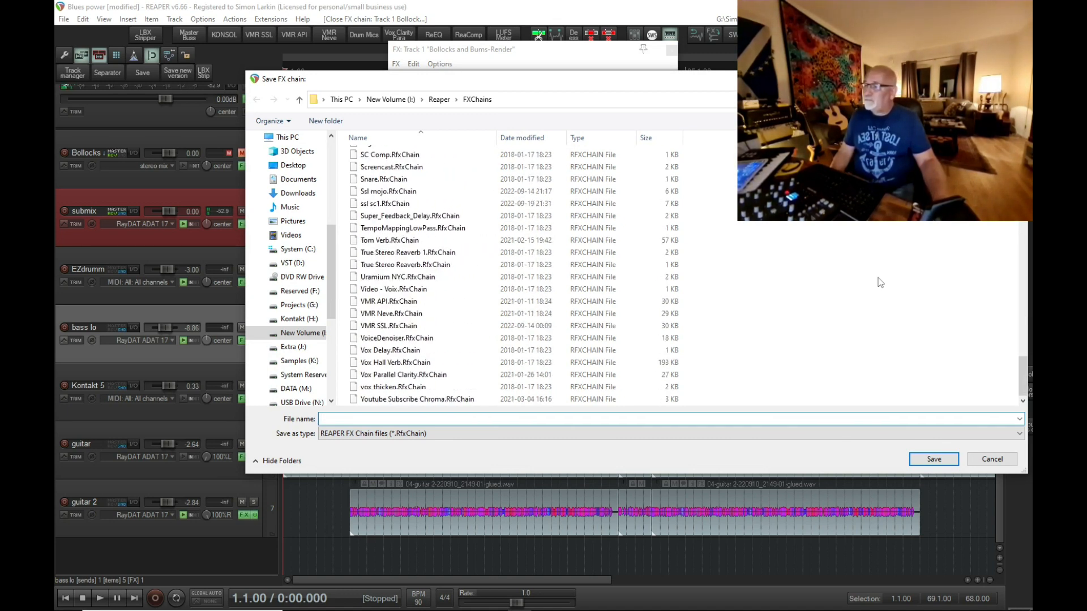
pyautogui.scroll(3)
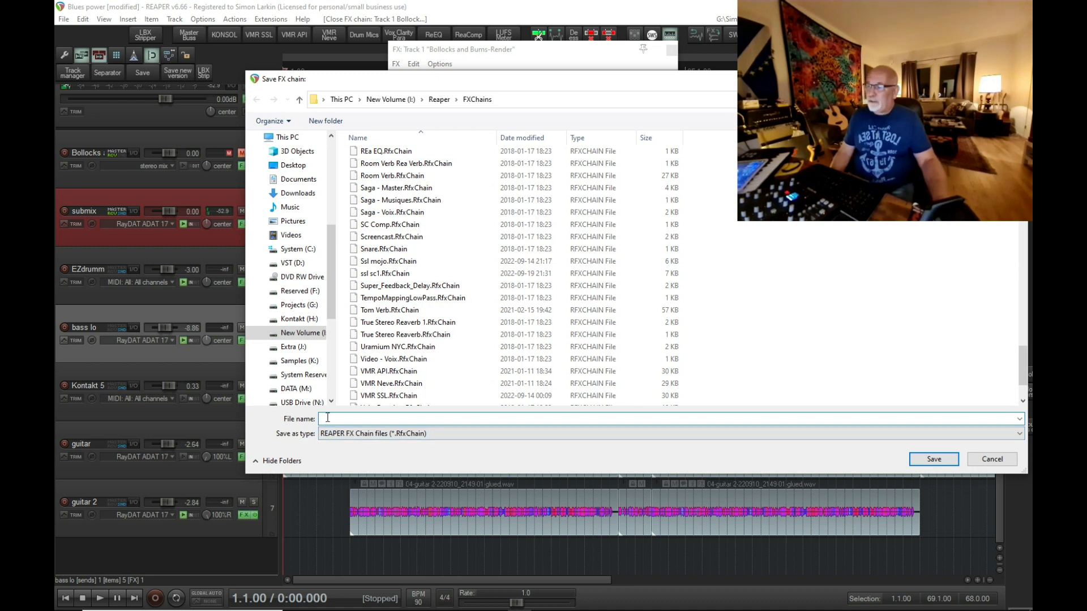
pyautogui.click(387, 262)
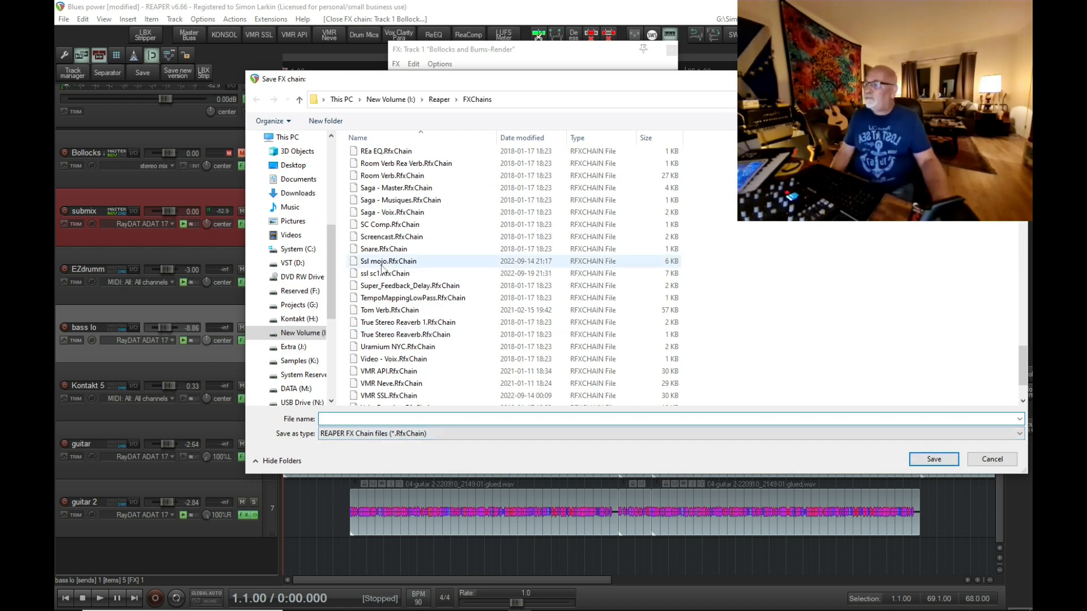
pyautogui.moveTo(384, 272)
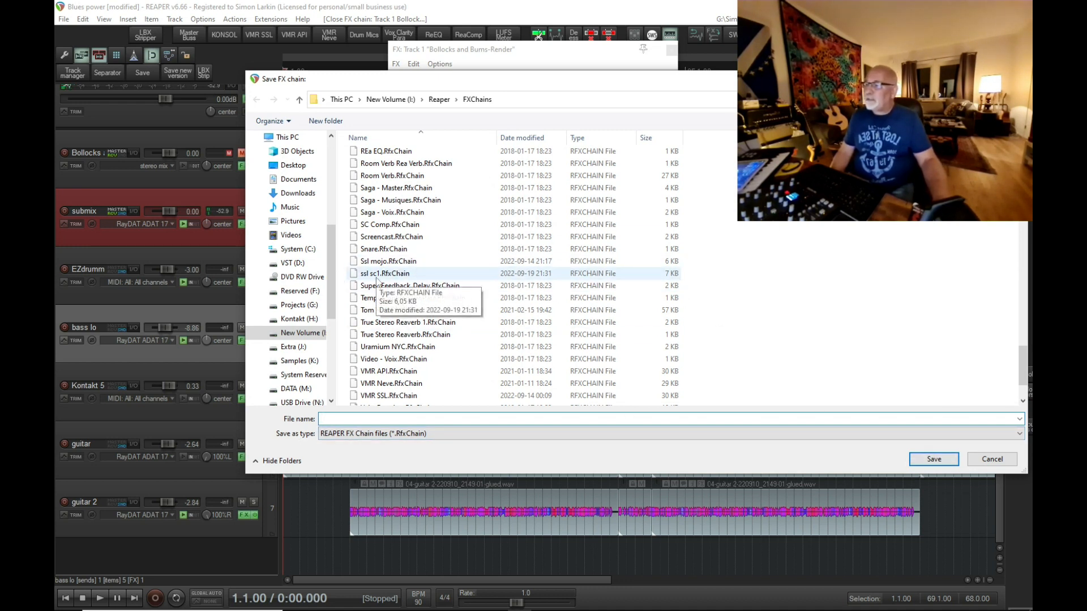
pyautogui.click(385, 273)
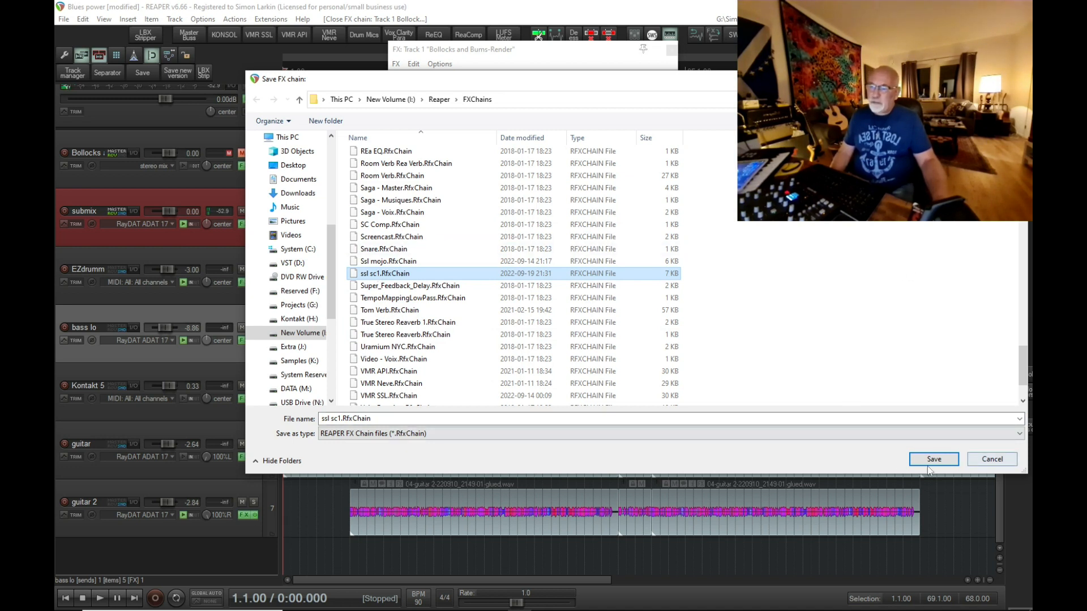
pyautogui.click(933, 459)
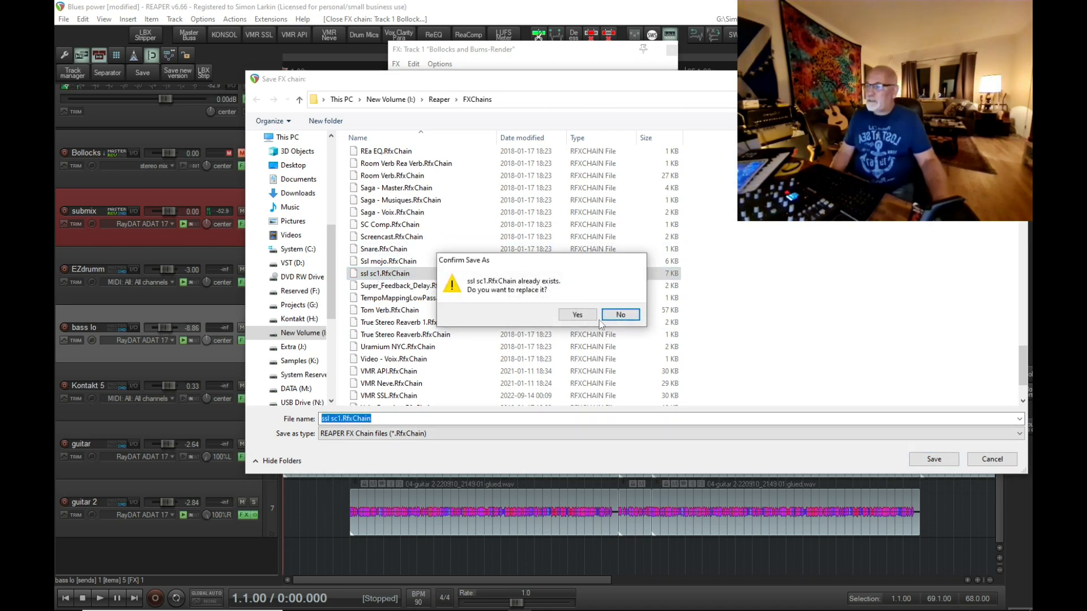
pyautogui.click(577, 315)
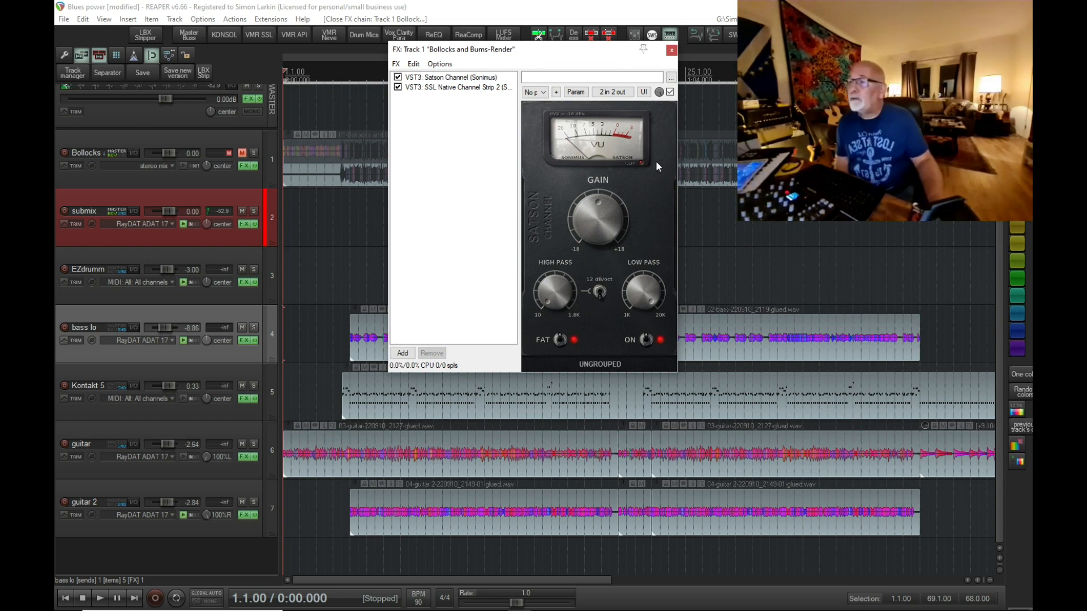
pyautogui.click(670, 50)
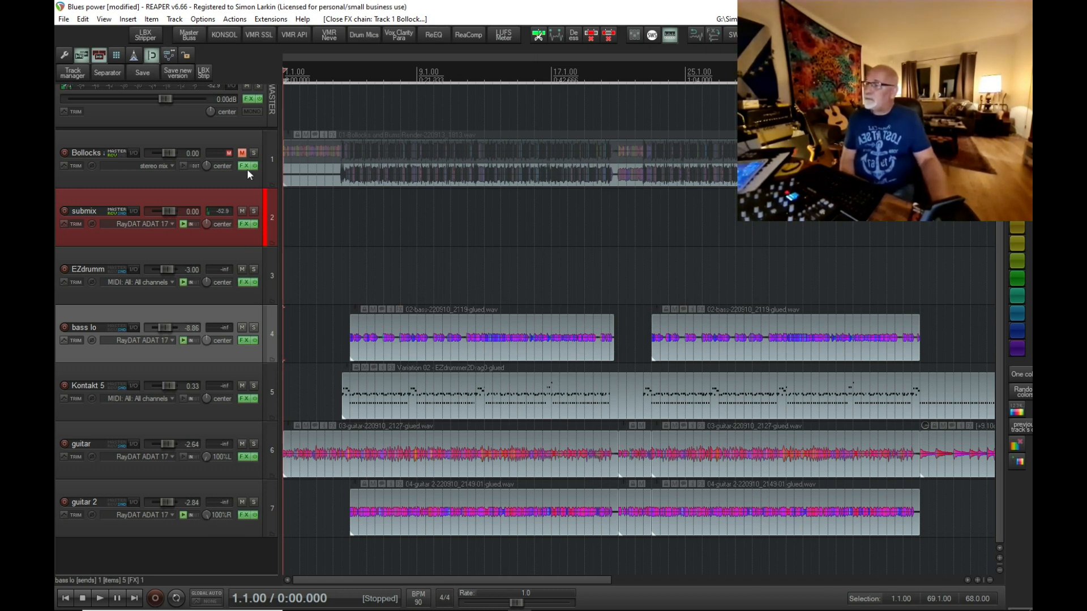
pyautogui.click(244, 166)
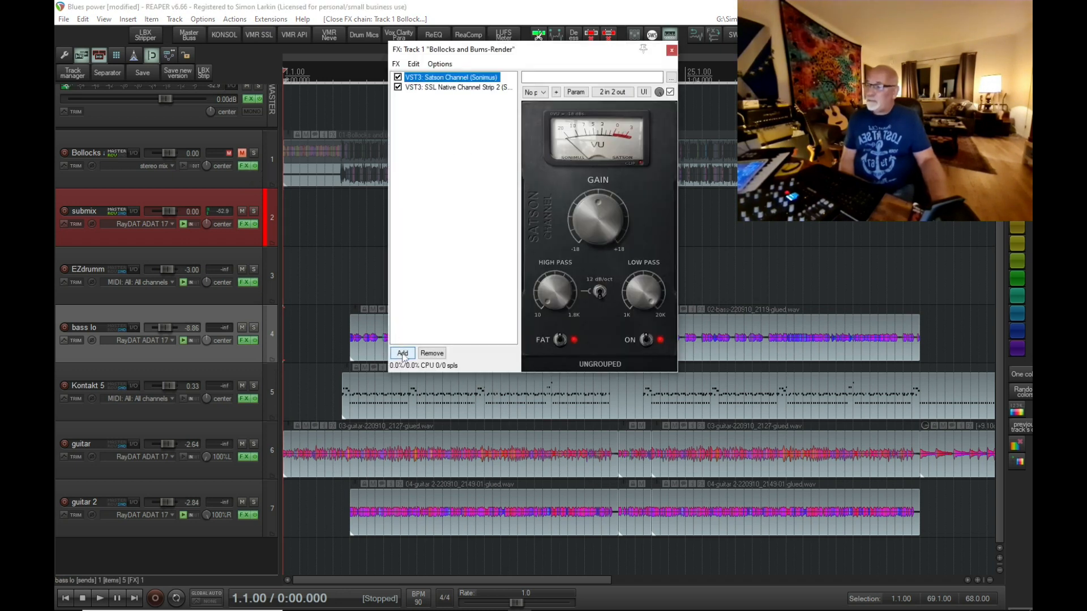
# Step: In Add FX's FX Chains list, delete the 'ssl sc1' chain's shortcut and reopen its options
pyautogui.click(402, 353)
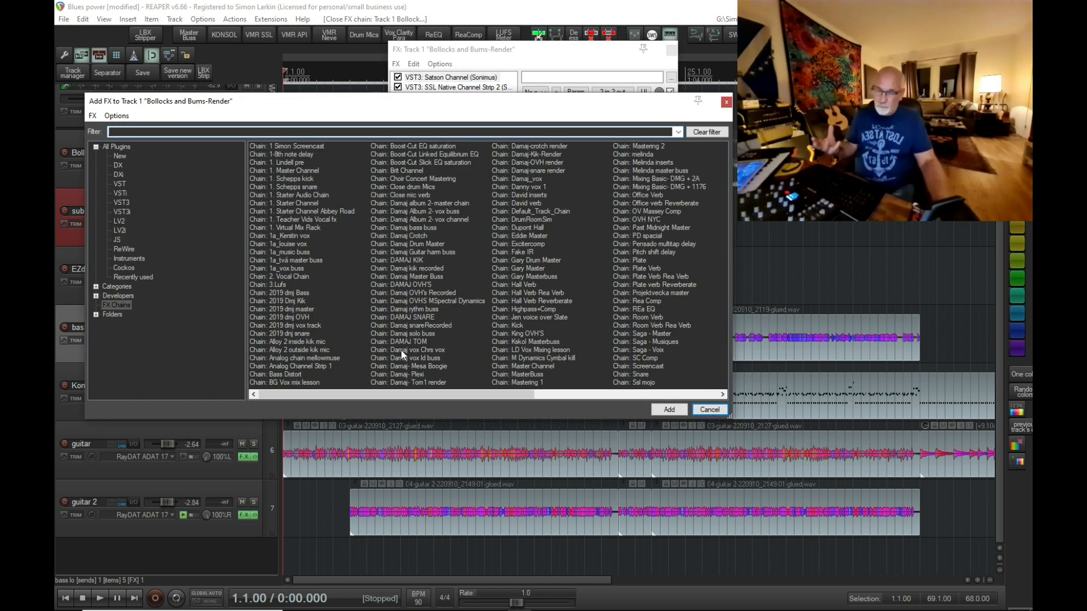
pyautogui.click(116, 305)
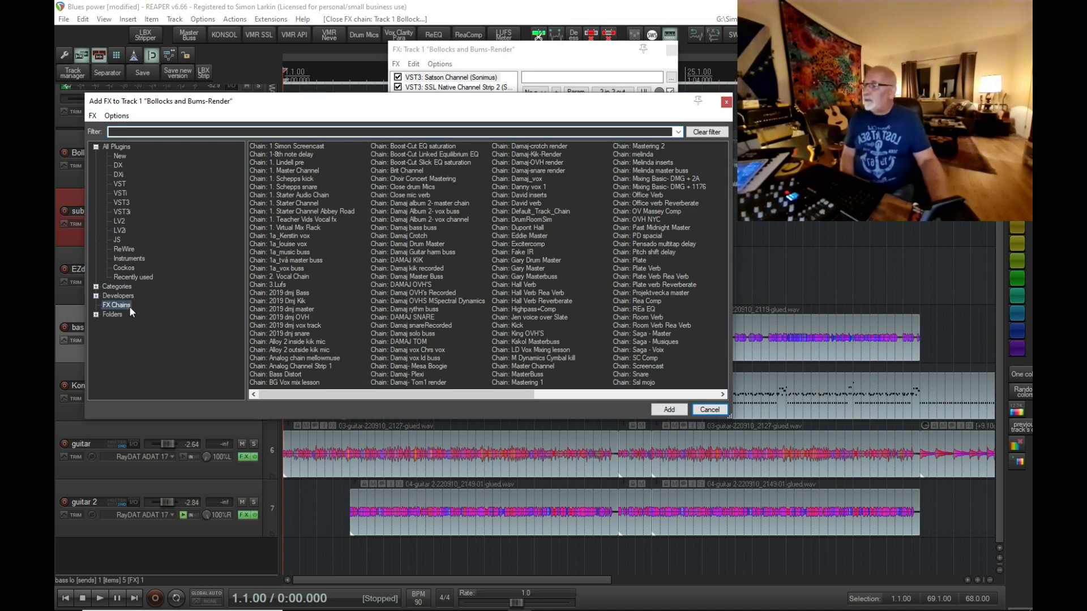
pyautogui.moveTo(673, 227)
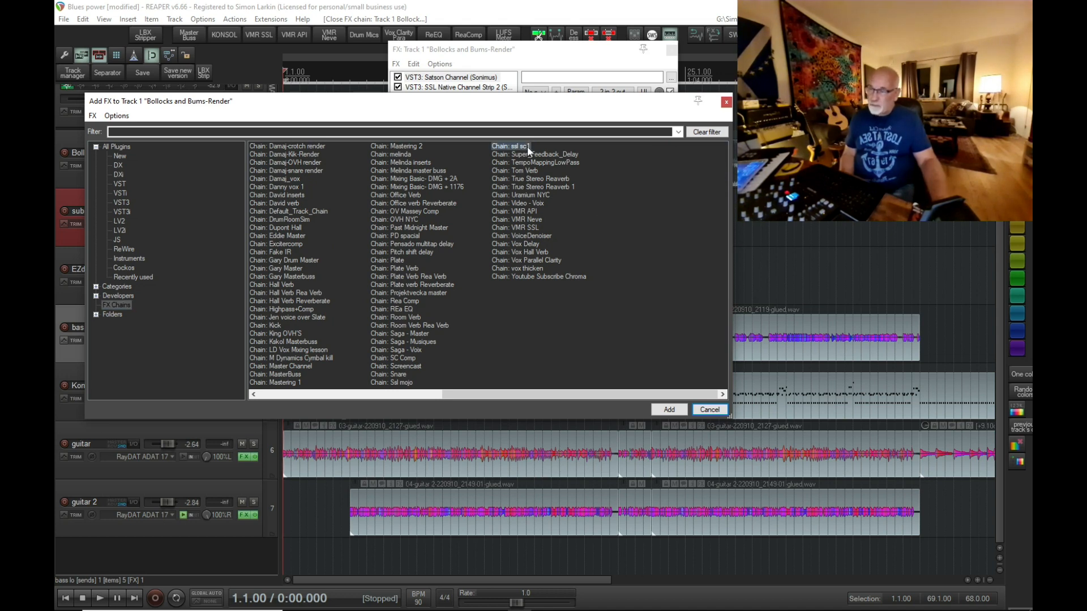
pyautogui.rightClick(515, 146)
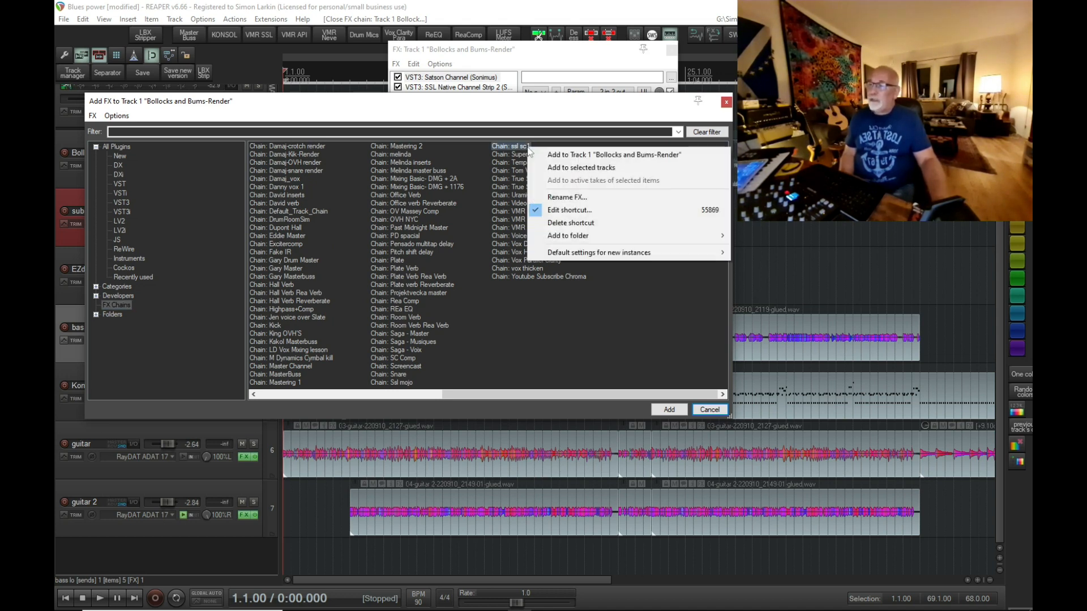
pyautogui.click(589, 229)
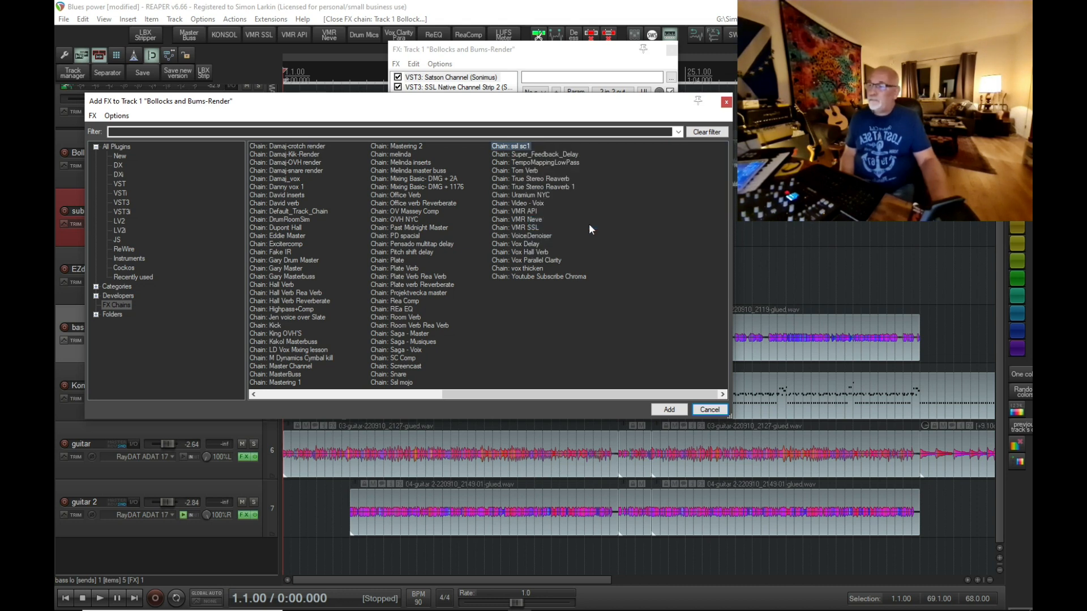
pyautogui.rightClick(512, 146)
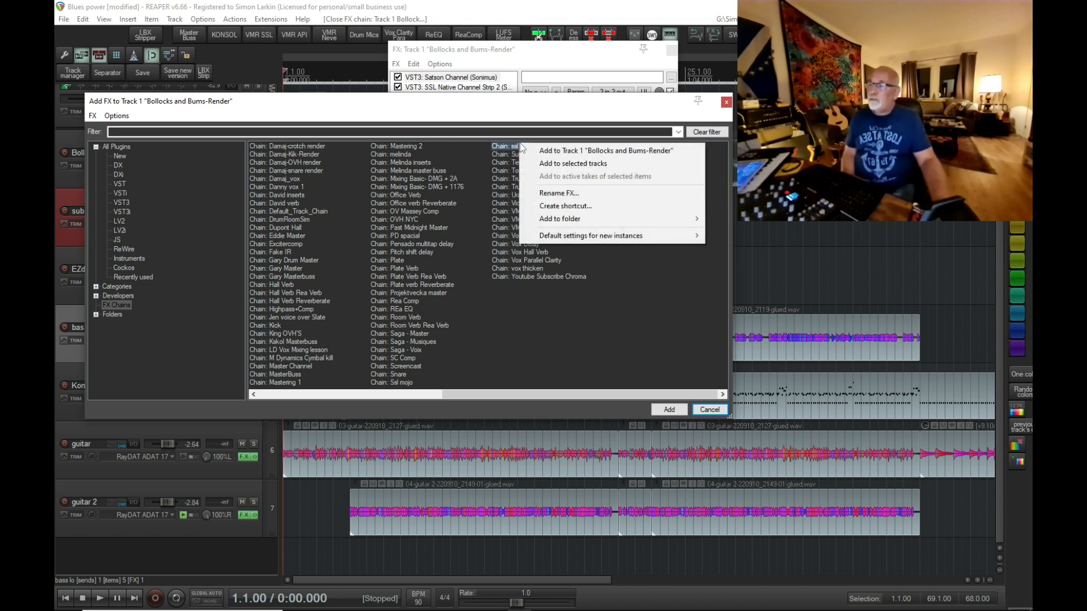
pyautogui.moveTo(629, 209)
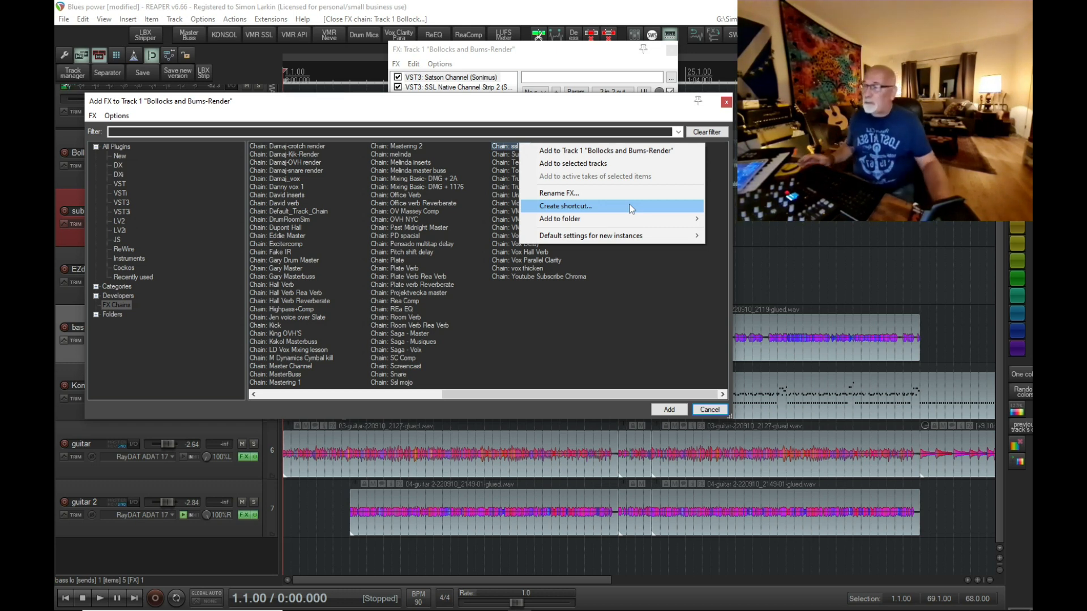
# Step: Assign Ctrl+Alt+Shift+A as the 'ssl sc1' chain shortcut, then cancel the Add FX browser
pyautogui.click(565, 205)
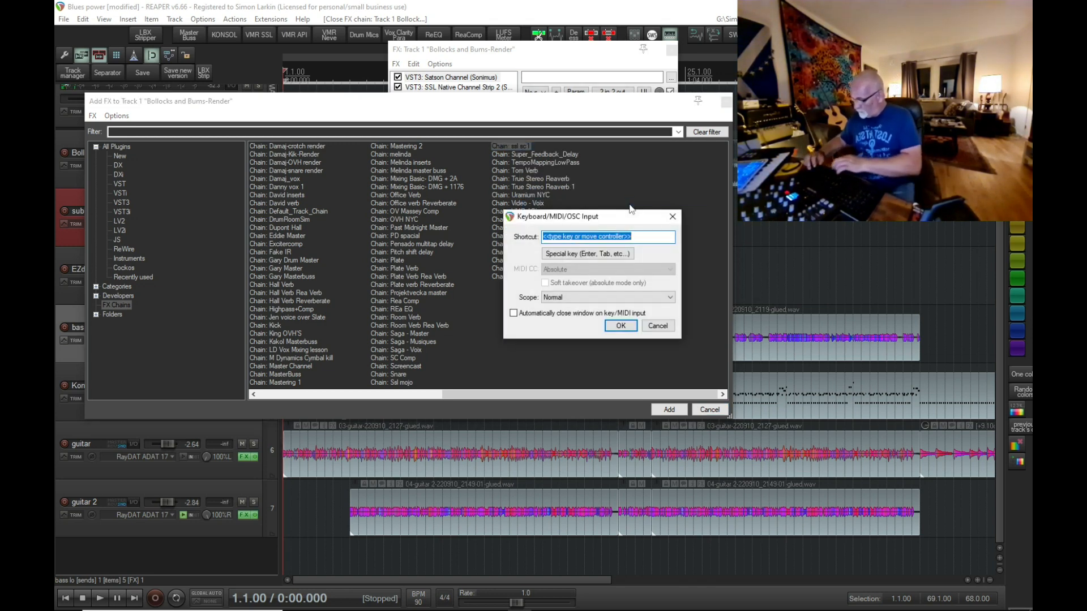
pyautogui.press('Ctrl+Alt+Shift+A')
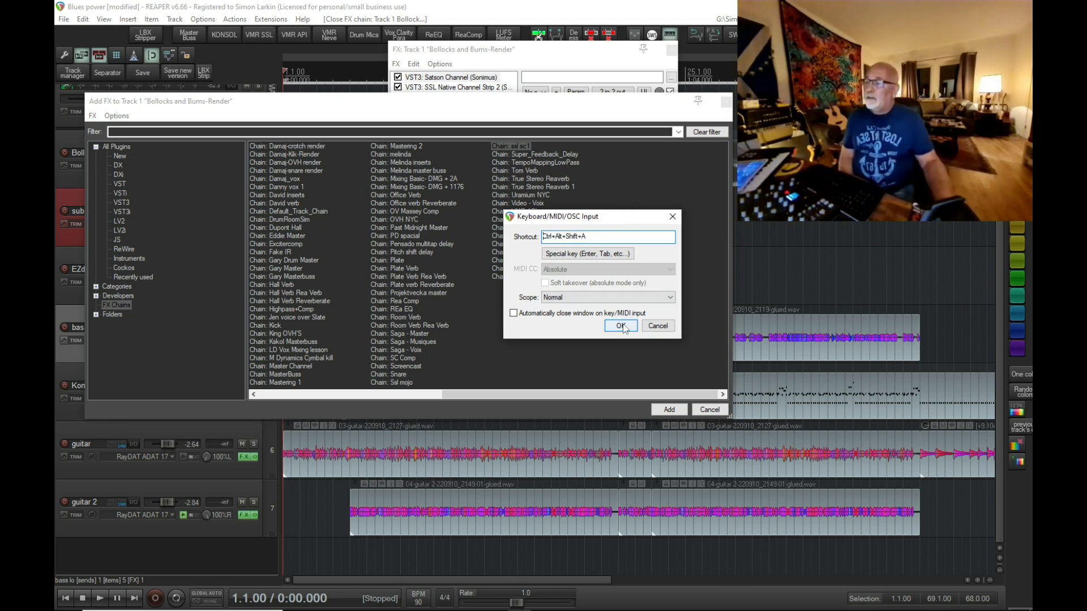
pyautogui.click(620, 326)
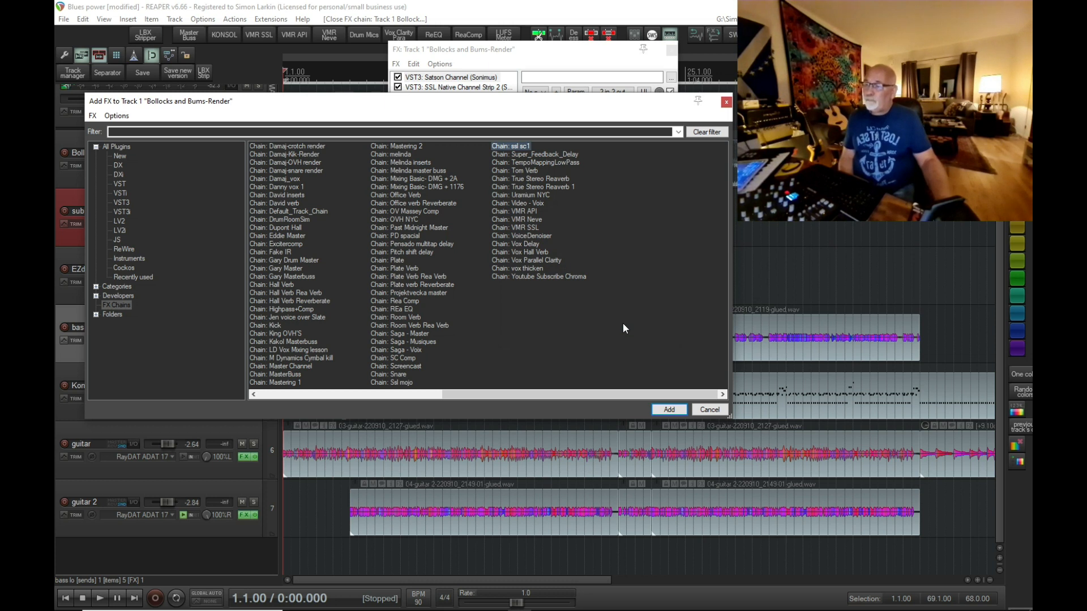
pyautogui.moveTo(544, 420)
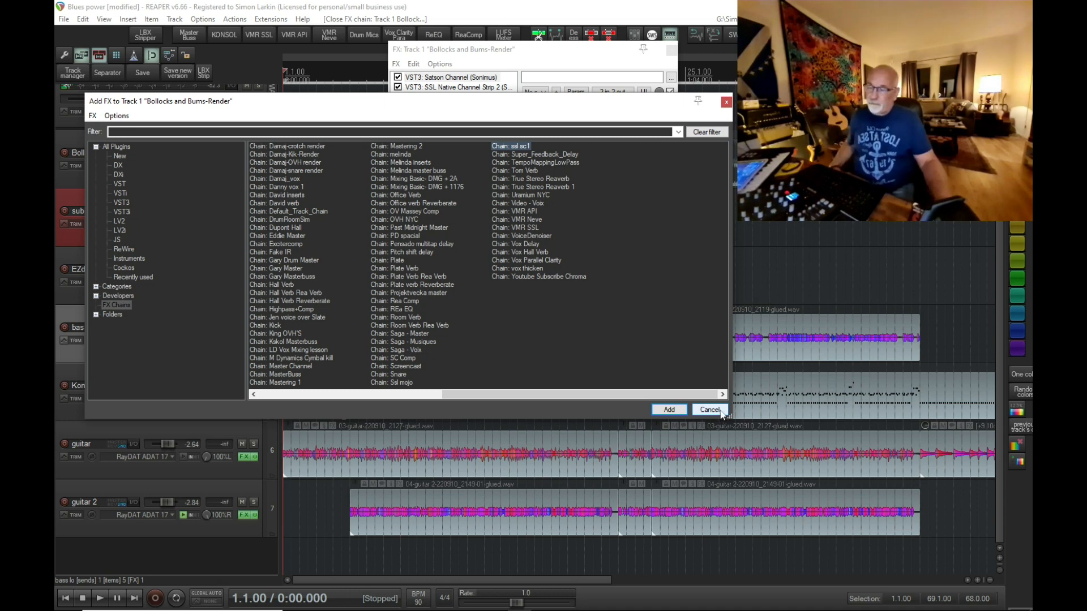
pyautogui.click(709, 410)
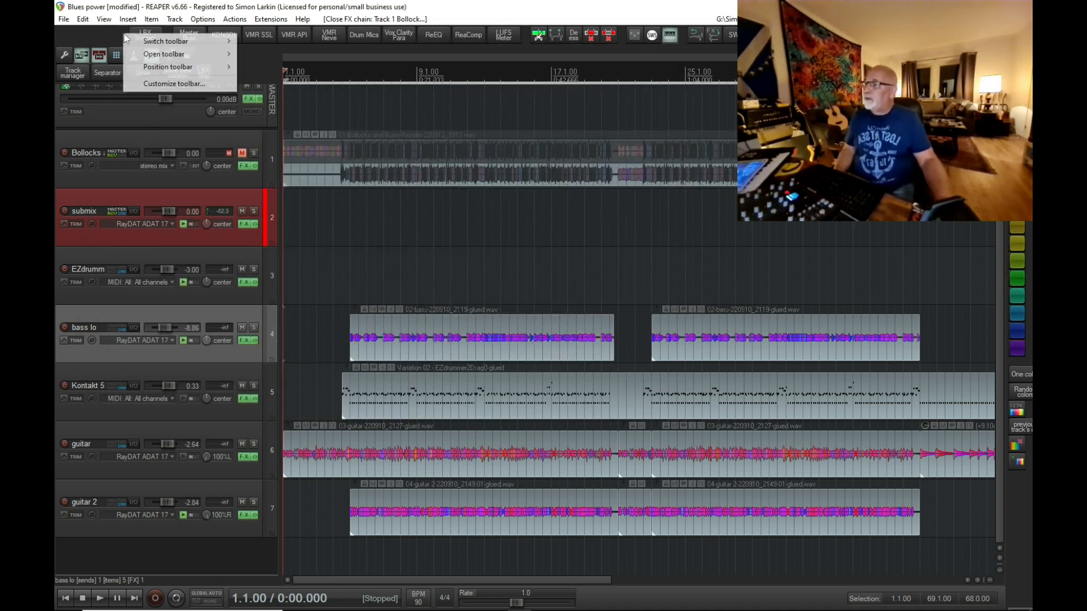
pyautogui.moveTo(175, 83)
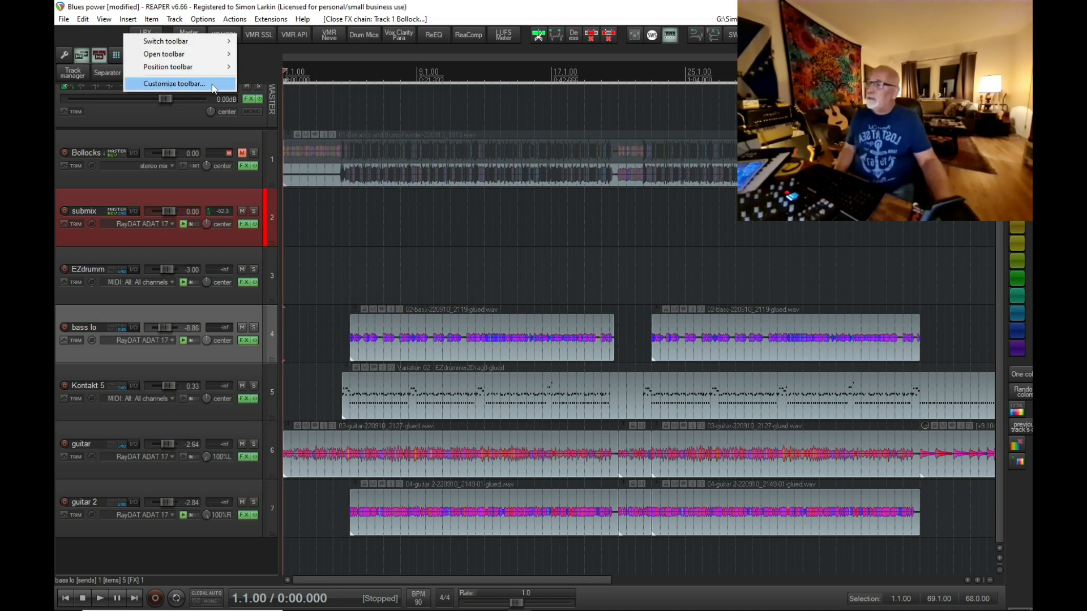
# Step: Open Customize toolbar for the floating 'Toolbar from hell'
pyautogui.click(174, 84)
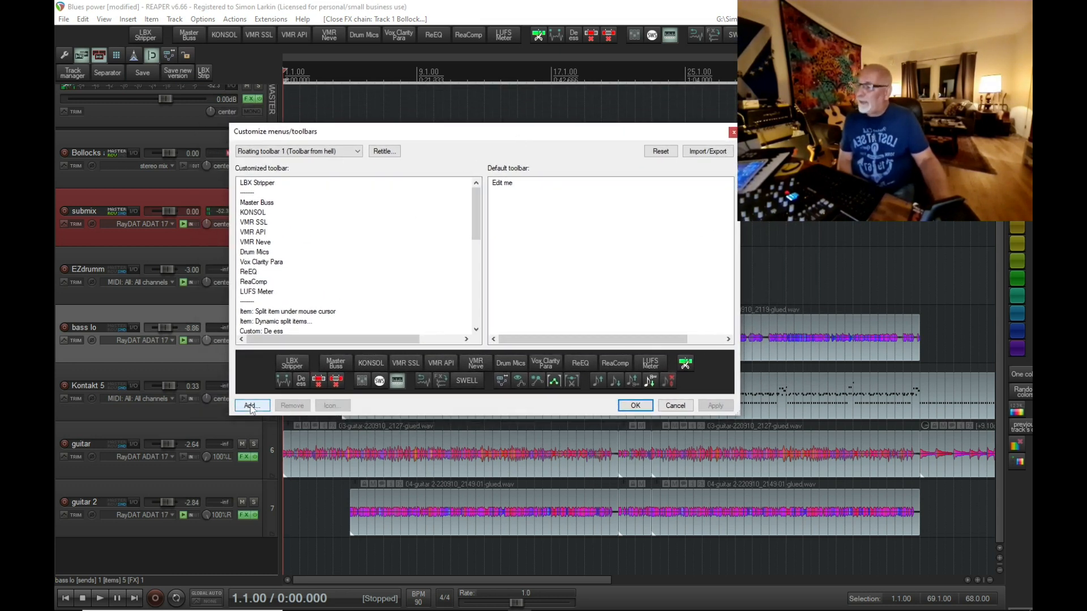
# Step: Add the 'Insert FX chain: ssl sc1' action to the toolbar, locating it via Find shortcut
pyautogui.click(251, 406)
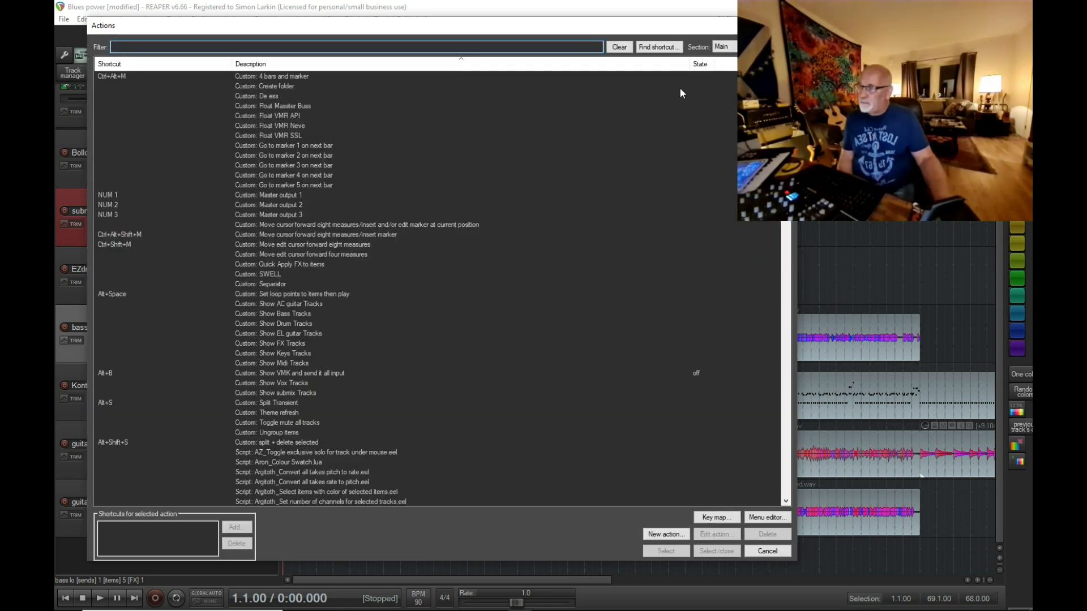
pyautogui.moveTo(639, 59)
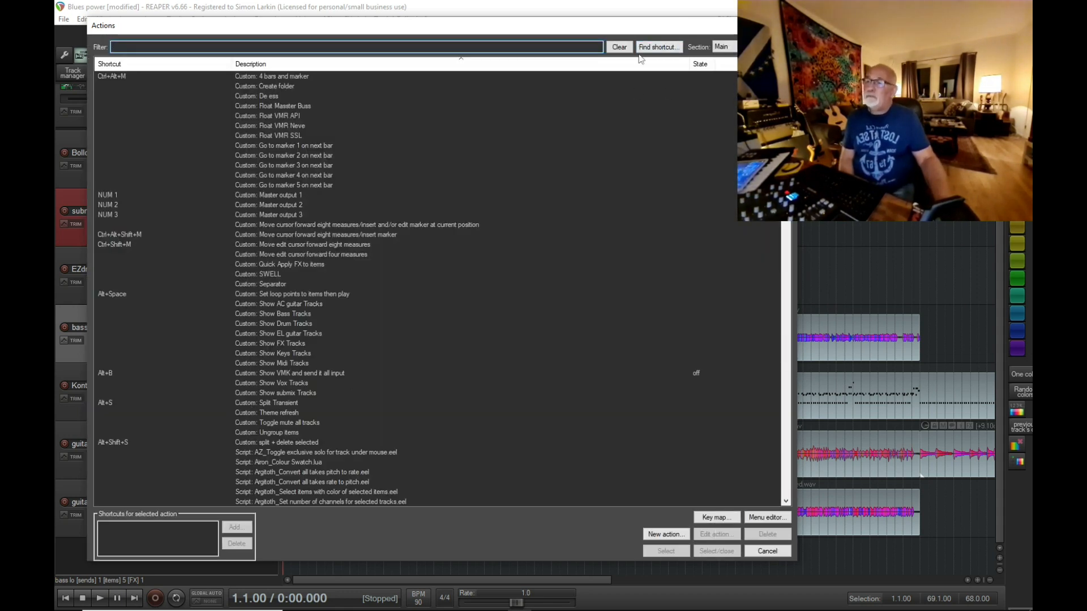
pyautogui.moveTo(667, 8)
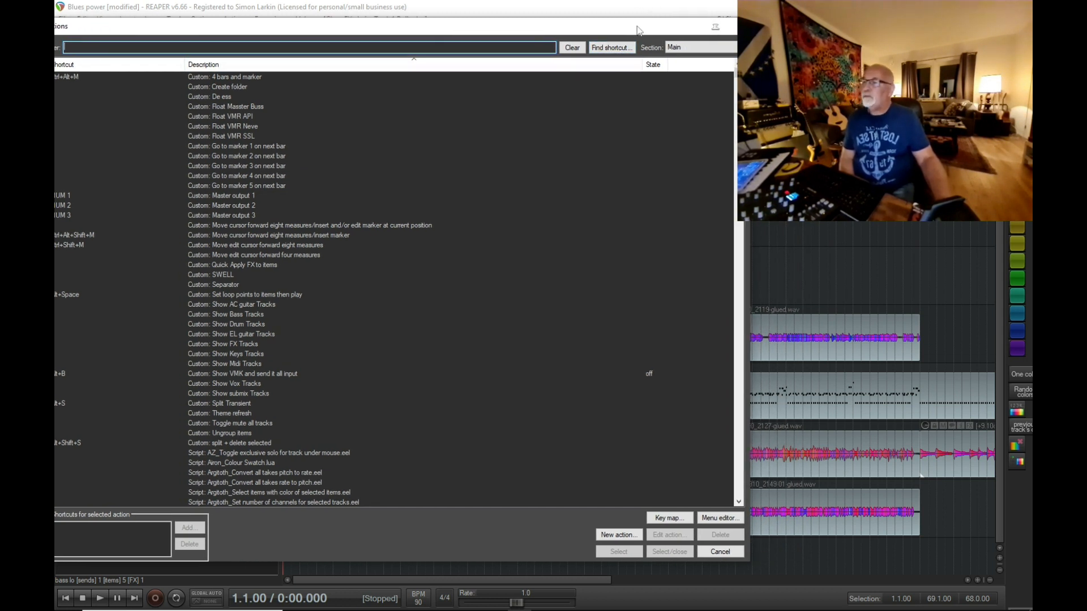
pyautogui.click(630, 47)
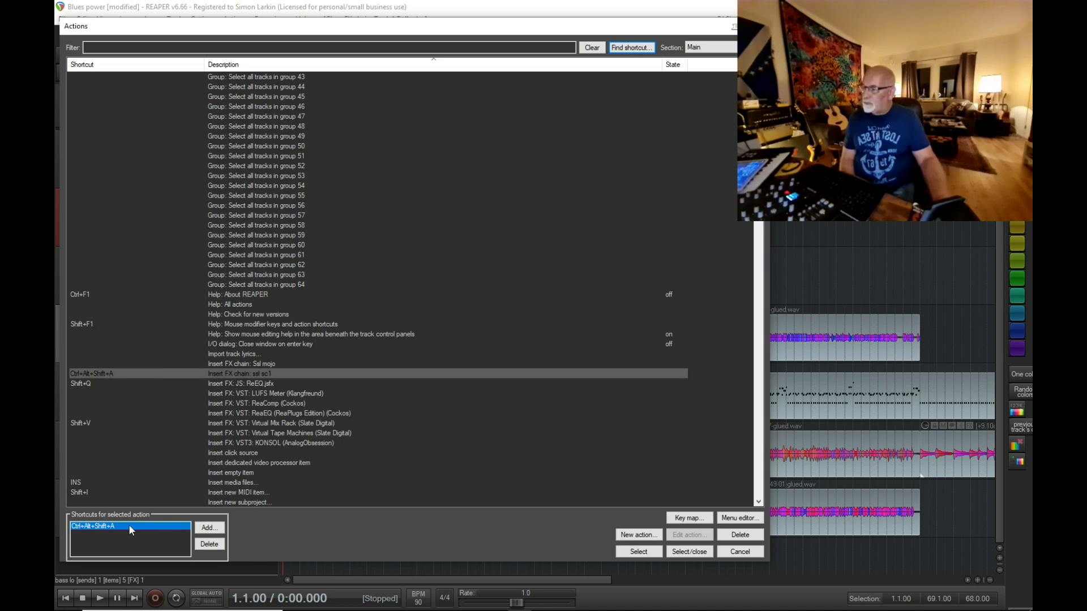
pyautogui.click(209, 545)
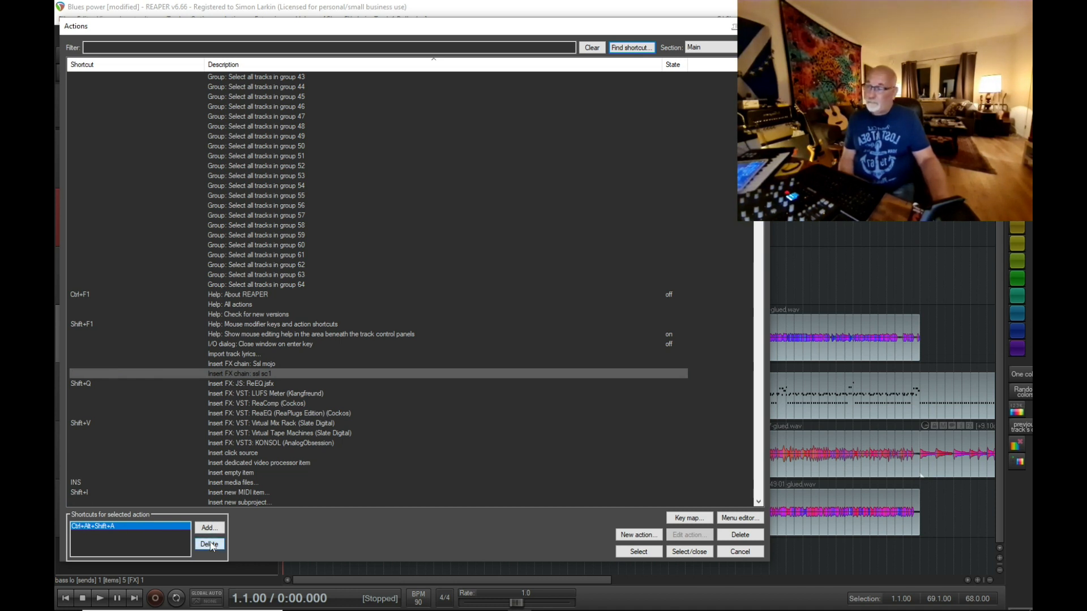
pyautogui.click(210, 544)
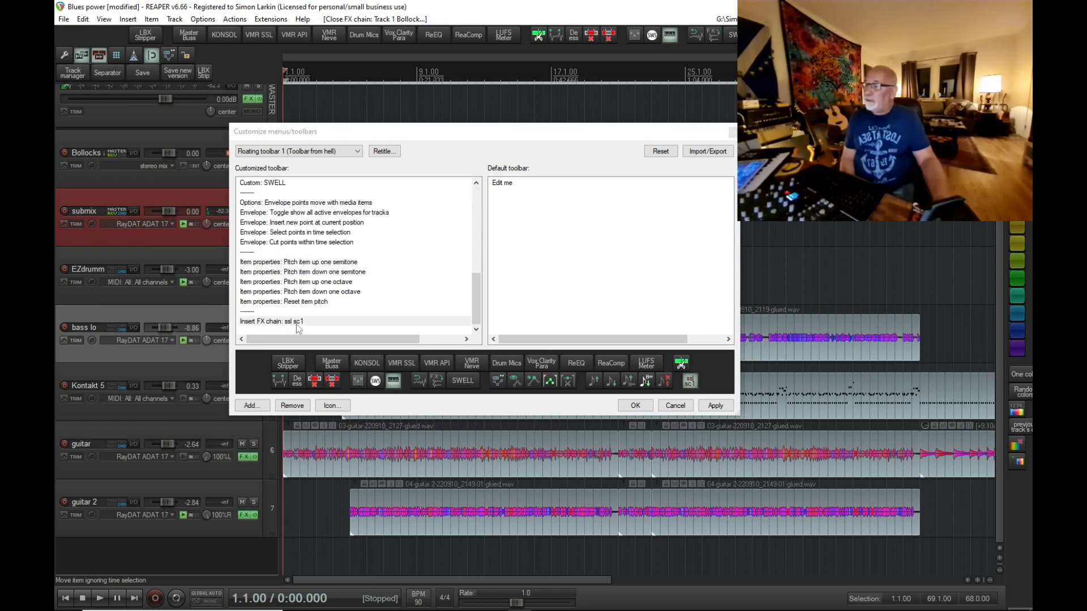
# Step: Move the 'Insert FX chain: ssl sc1' button up to just after LBX Stripper
pyautogui.click(303, 321)
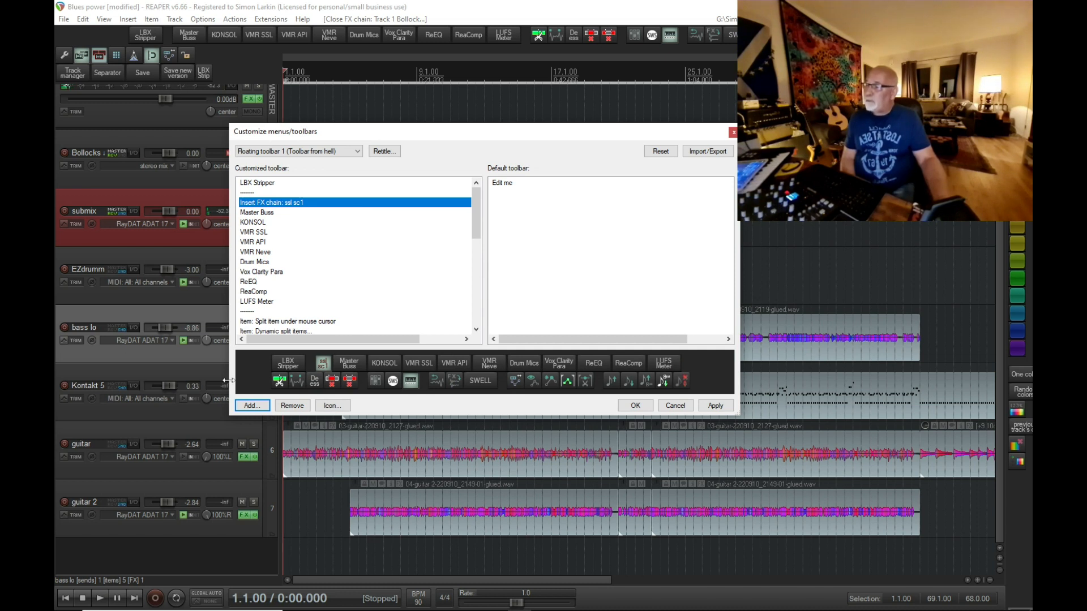
pyautogui.click(332, 405)
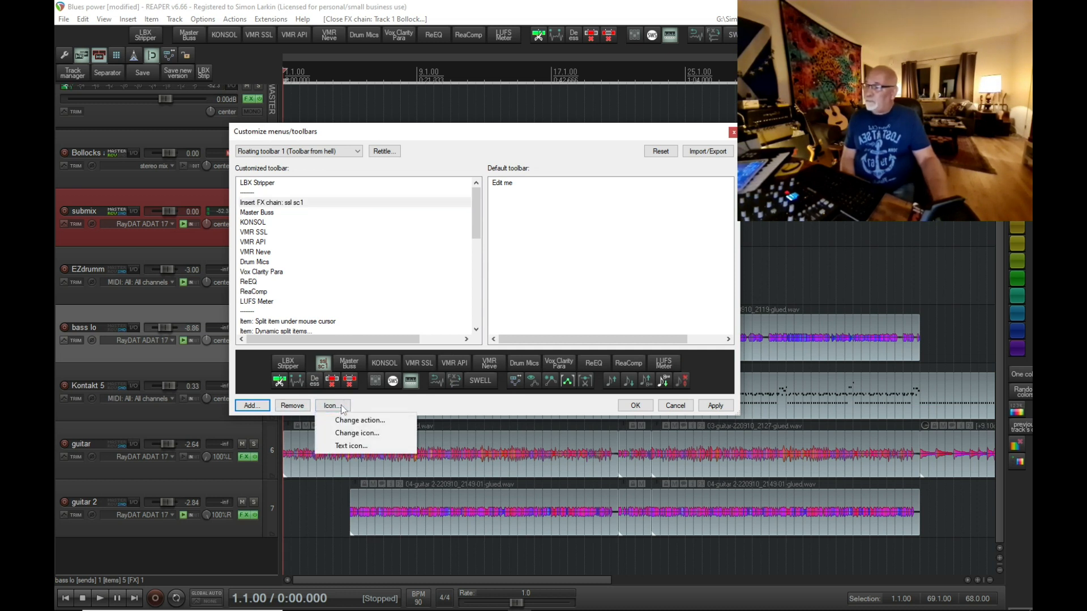
# Step: Give the new toolbar button the double-width text label 'SSL SC1' and apply it
pyautogui.click(350, 445)
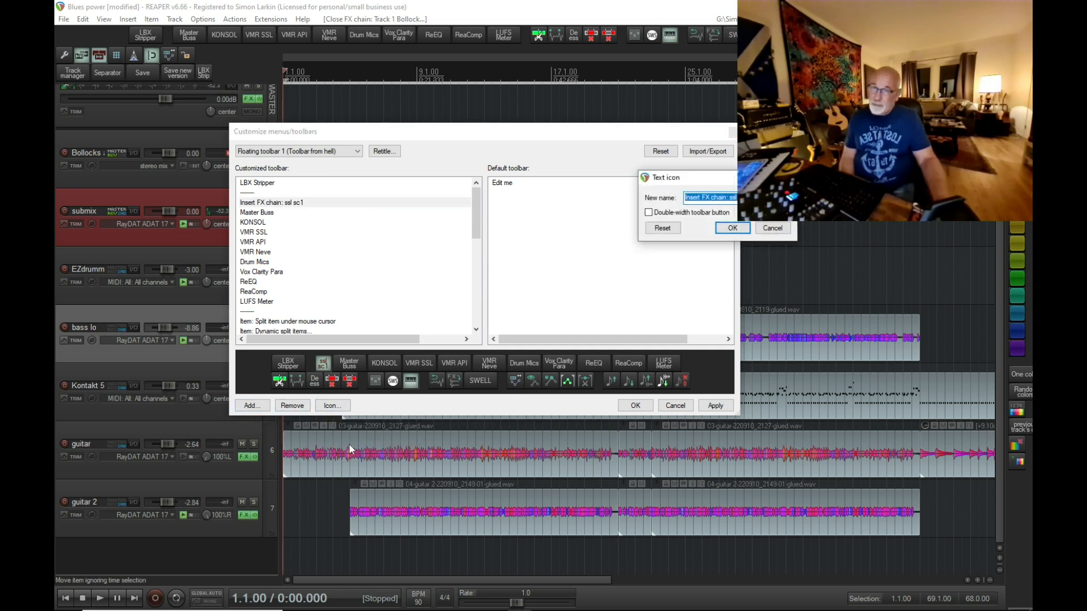
pyautogui.click(649, 213)
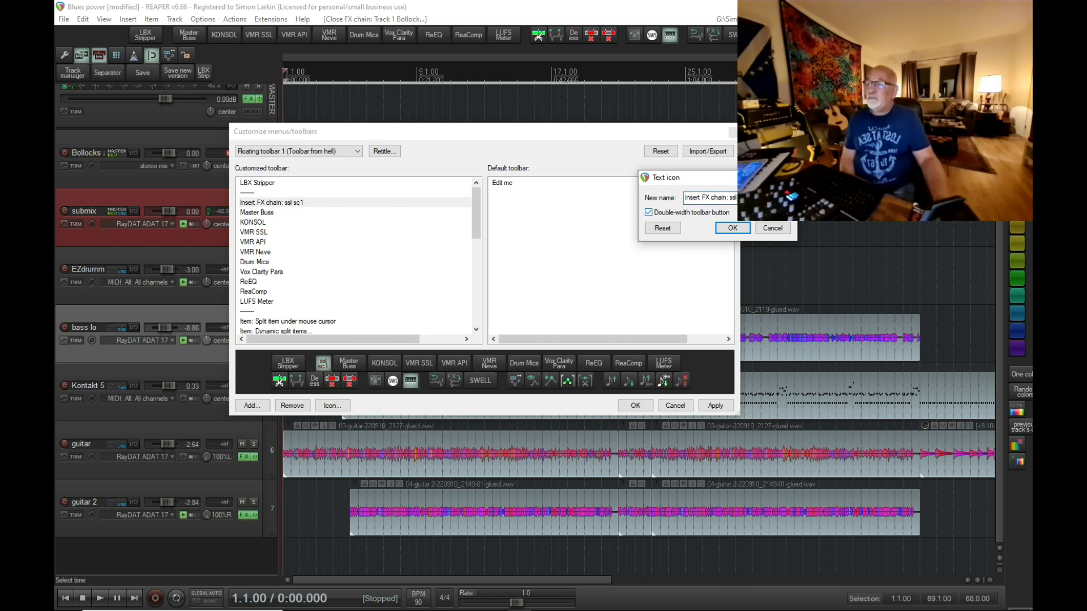
pyautogui.tripleClick(711, 198)
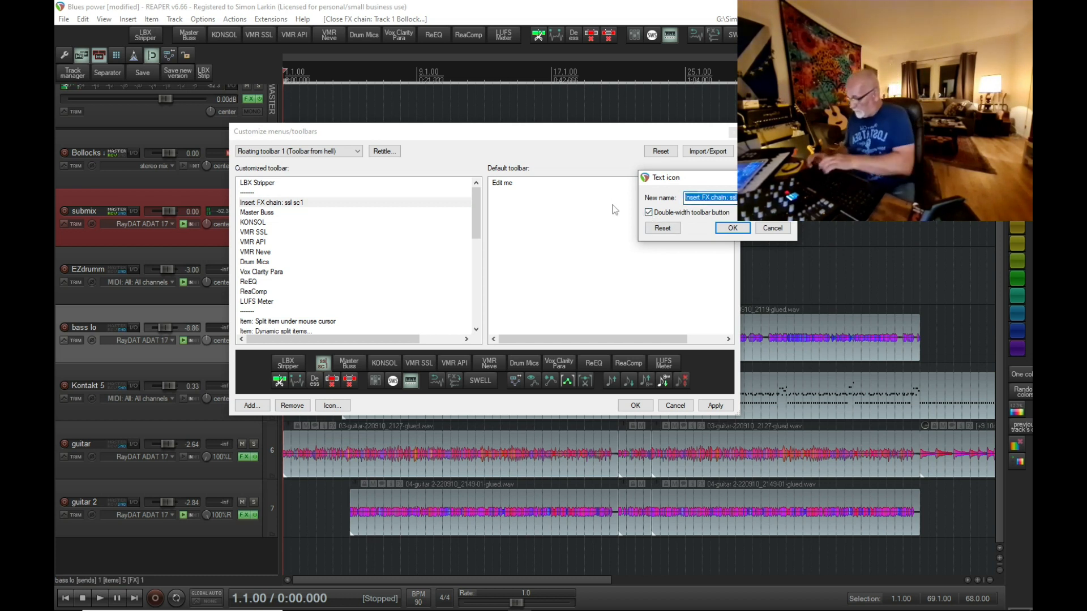
pyautogui.write('SSL')
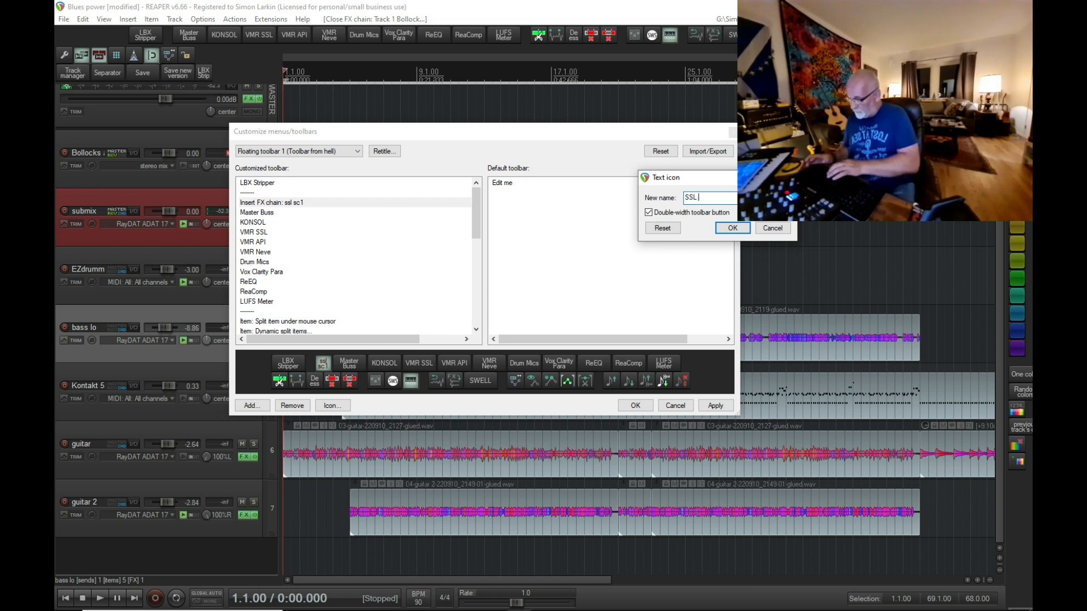
pyautogui.write('SC1')
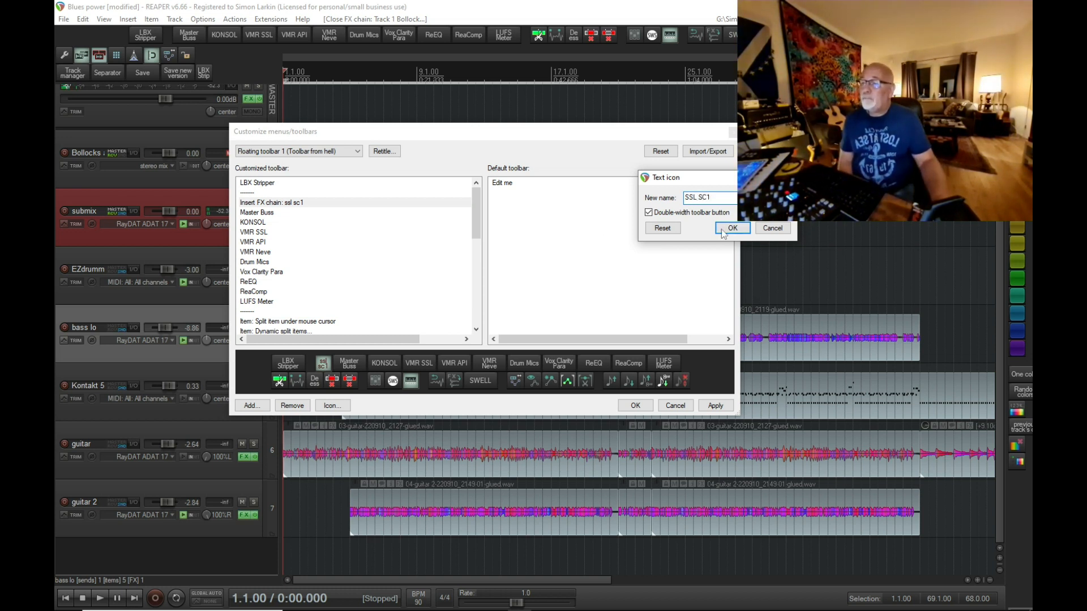
pyautogui.click(733, 228)
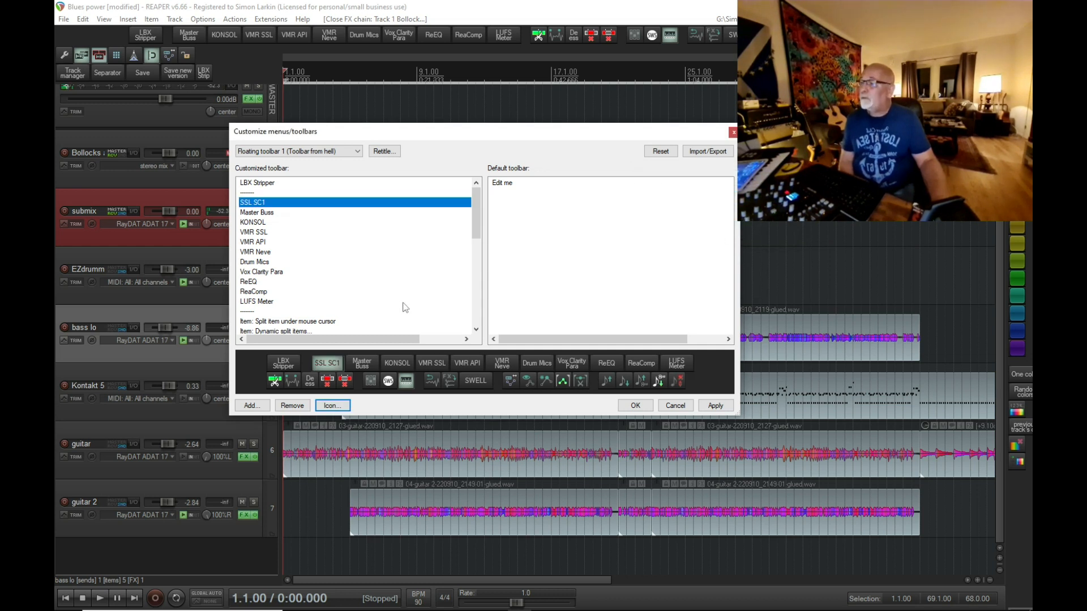
pyautogui.click(715, 405)
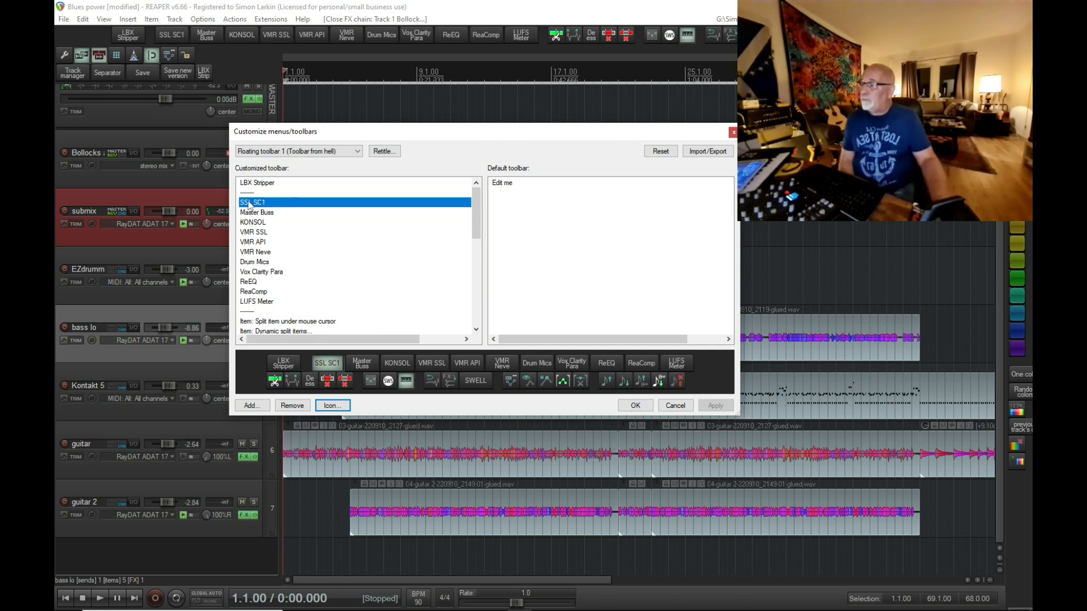
pyautogui.moveTo(317, 220)
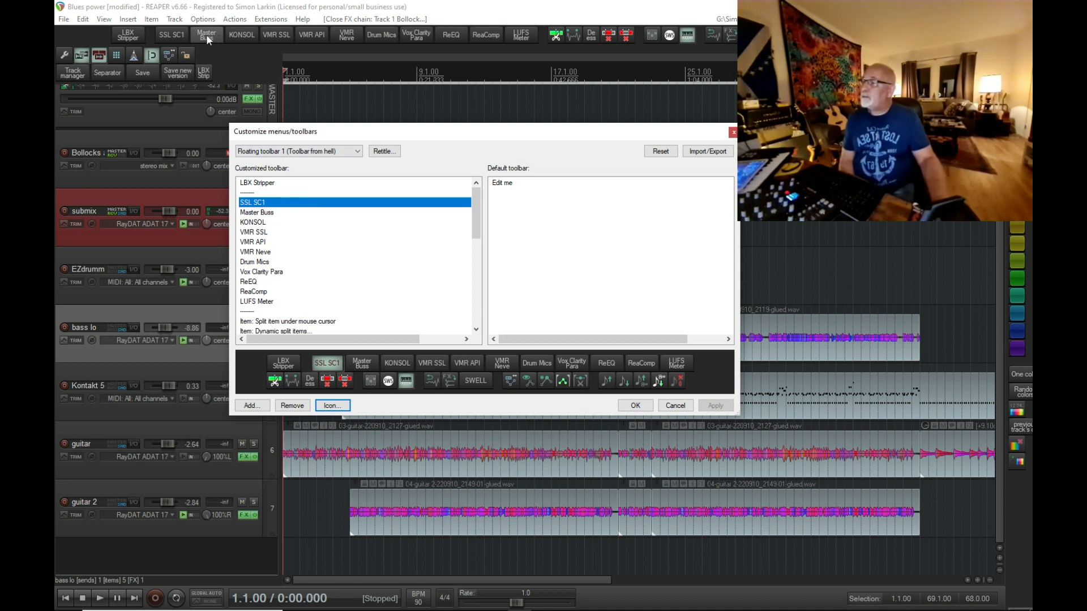
pyautogui.moveTo(707, 384)
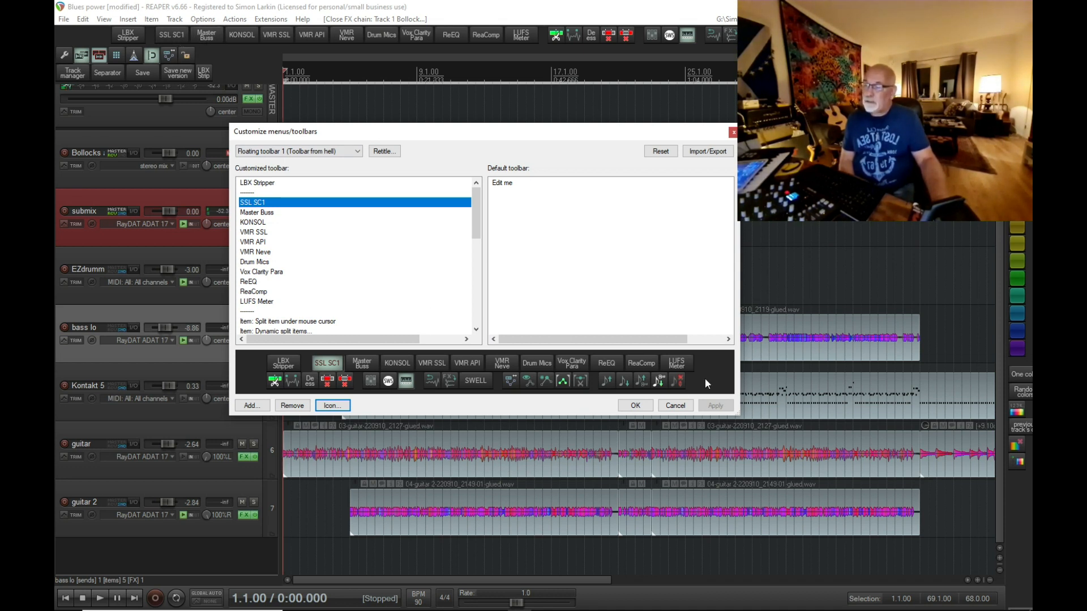
pyautogui.moveTo(733, 133)
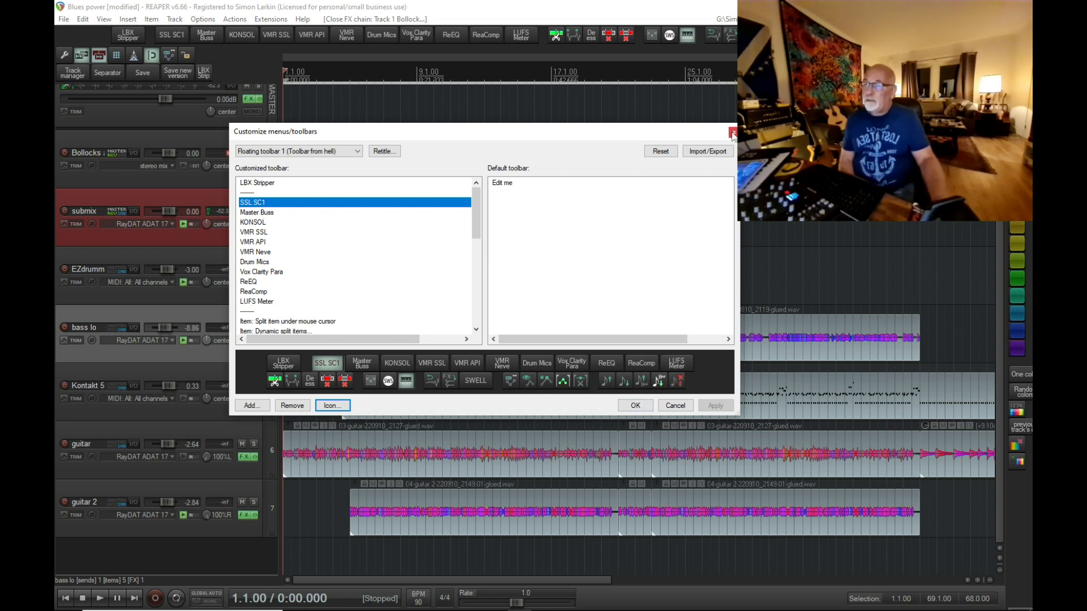
# Step: Use the SSL SC1 button to add the chain to tracks 4–7, closing floating windows
pyautogui.click(730, 132)
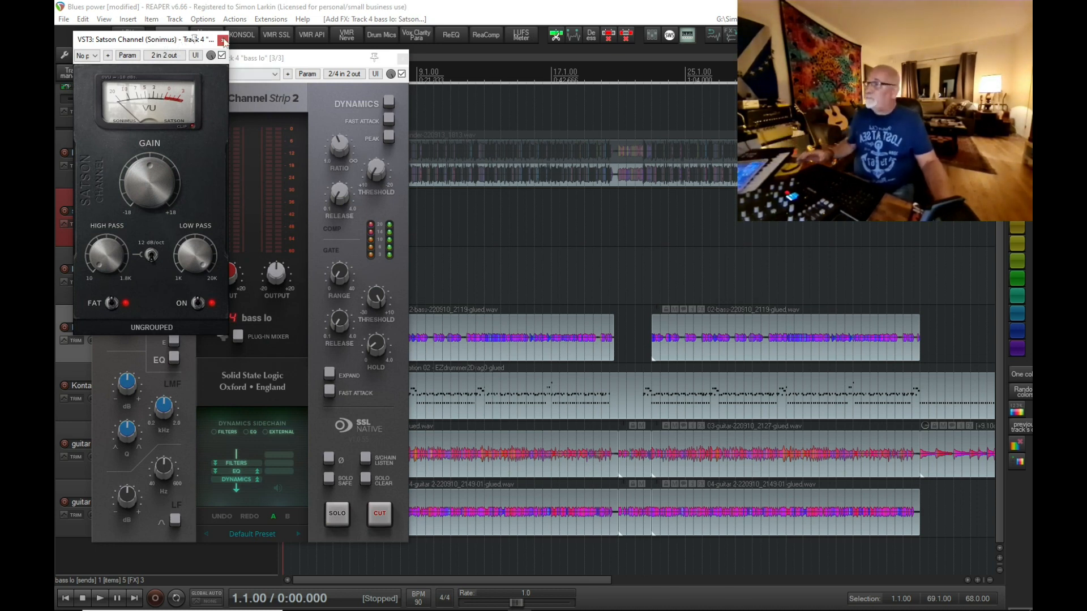
pyautogui.click(222, 40)
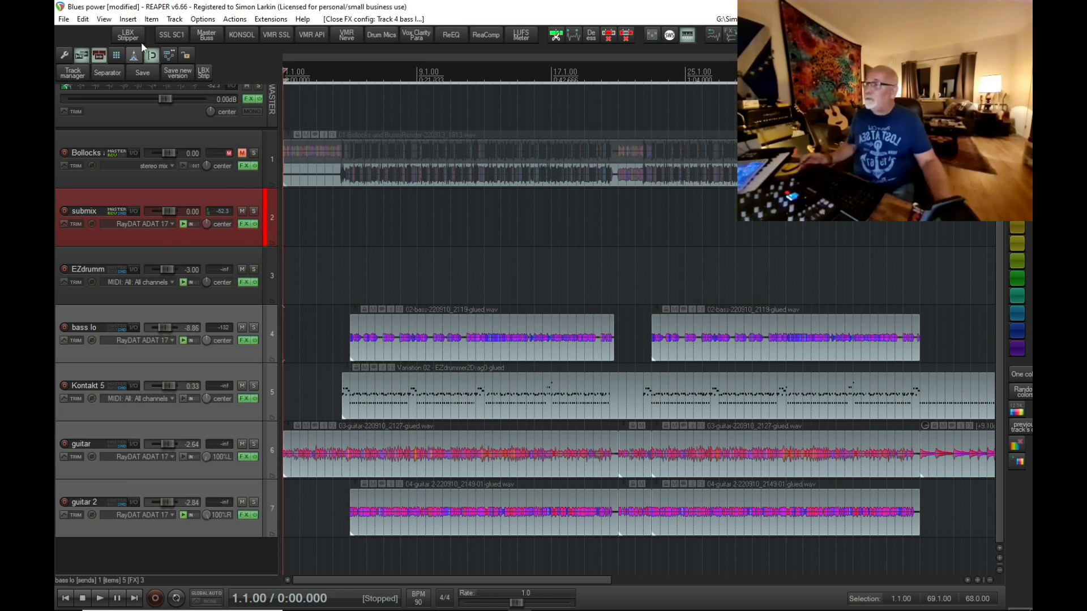
pyautogui.click(244, 339)
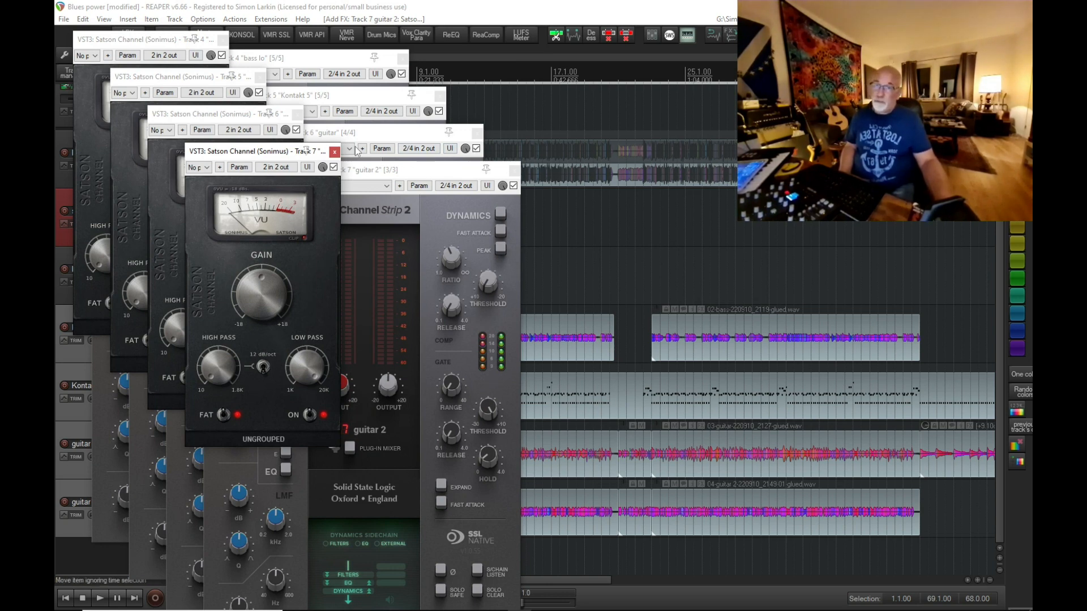
pyautogui.click(334, 152)
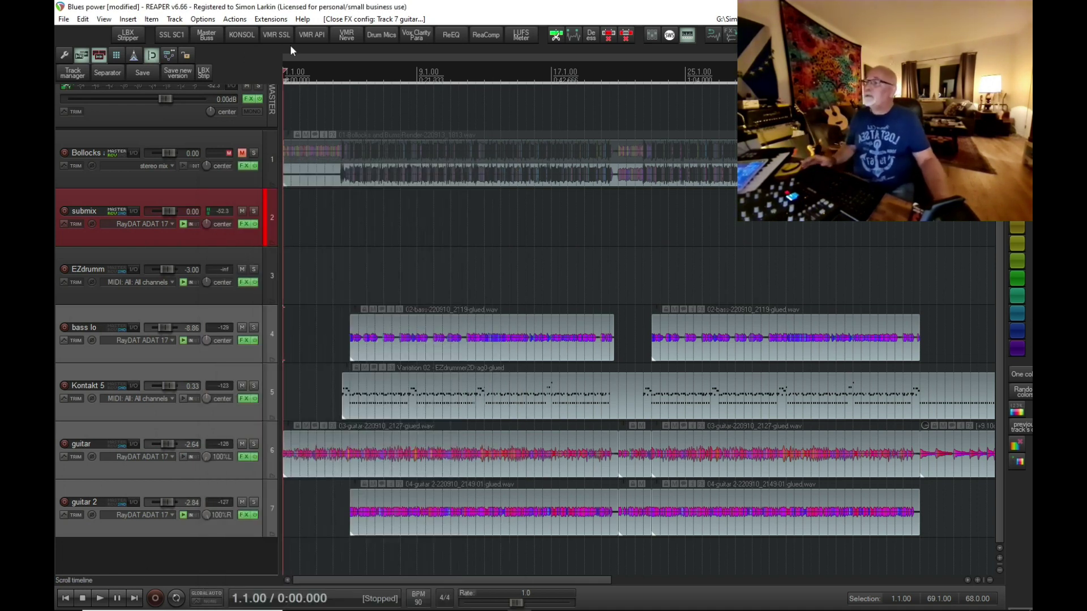
# Step: Uncheck 'Auto-float newly created FX windows' in Preferences > Plug-ins and confirm
pyautogui.click(201, 18)
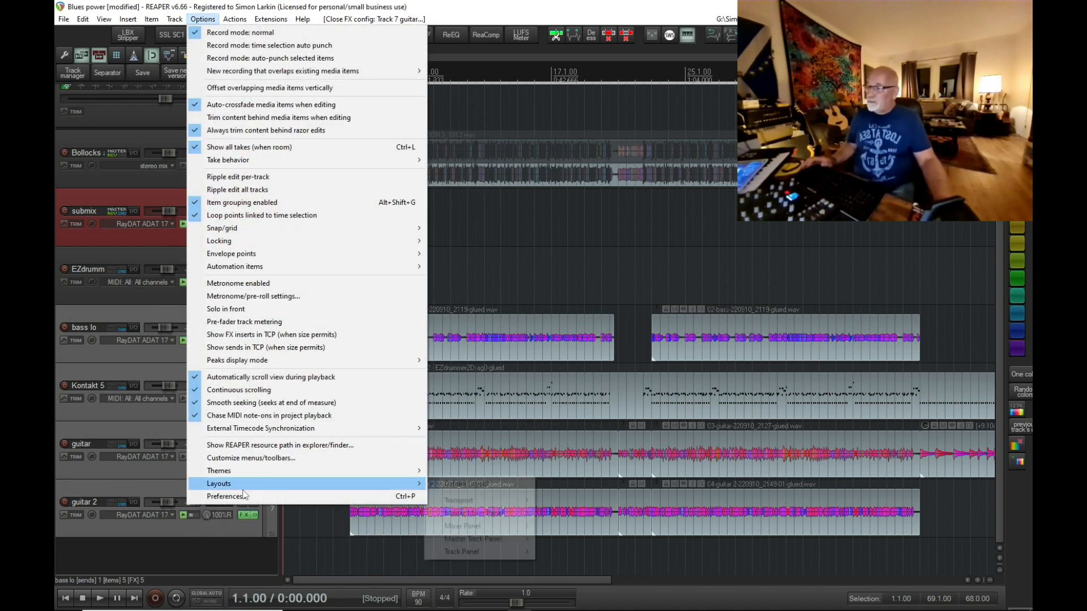
pyautogui.click(226, 497)
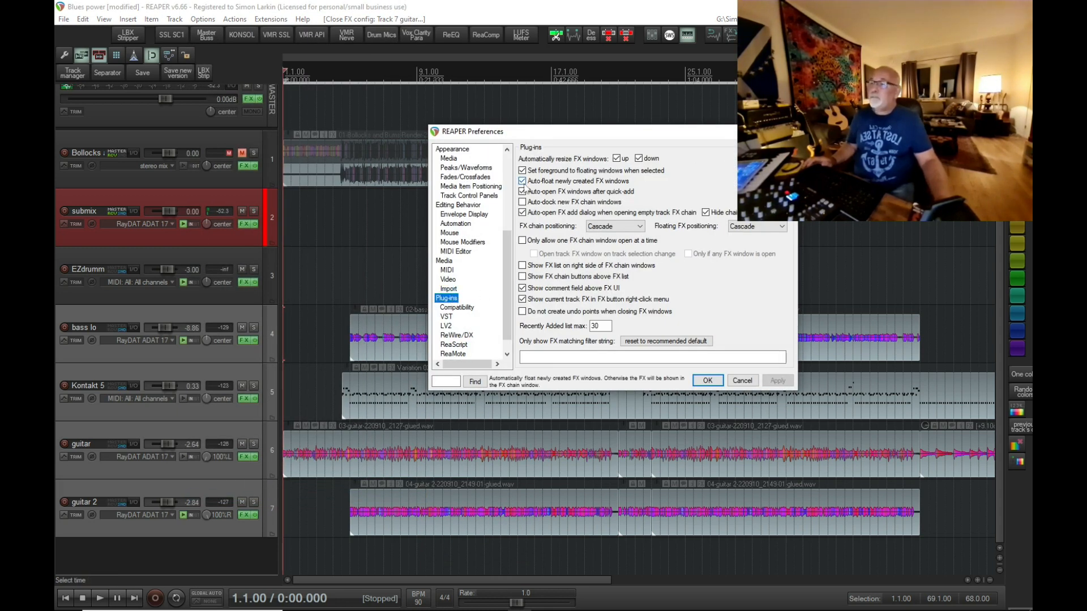
pyautogui.click(522, 181)
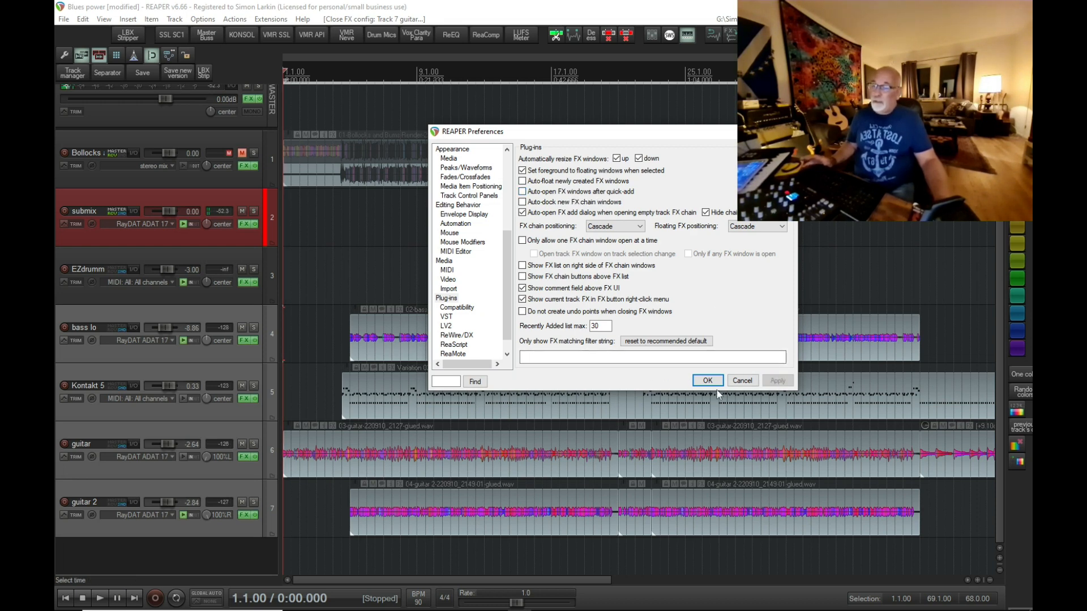
pyautogui.click(706, 381)
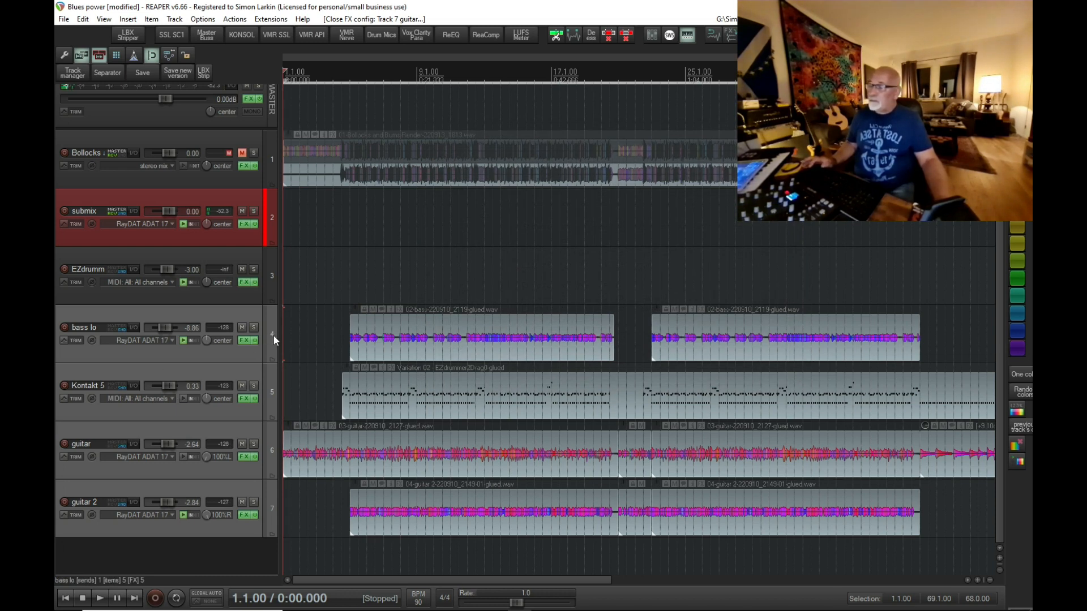
pyautogui.moveTo(275, 422)
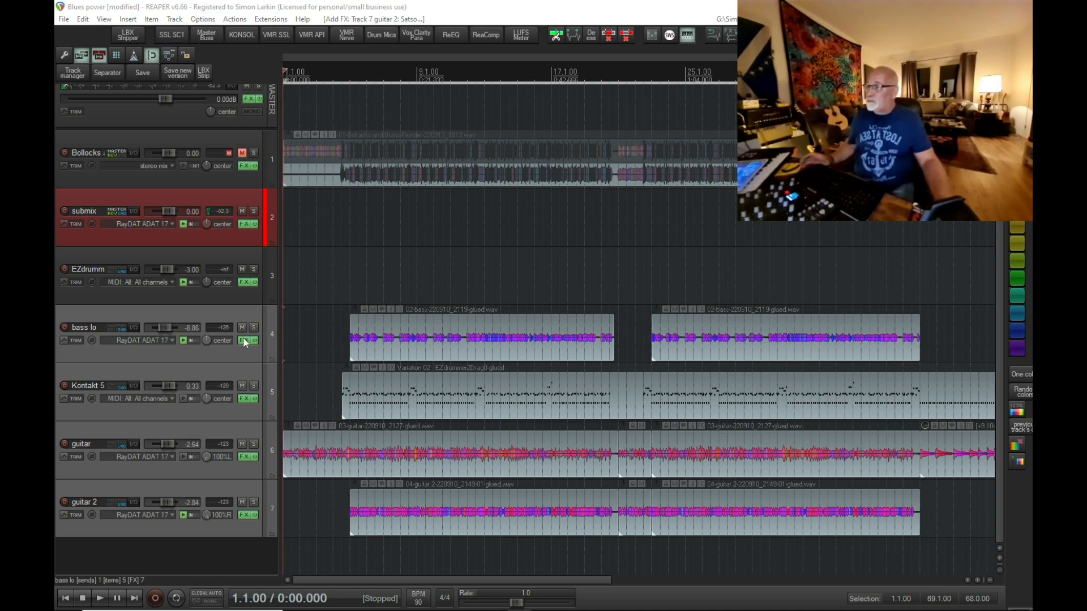
# Step: Inspect bass lo's FX chain in the docker, selecting the duplicated Satson Channel, then close it
pyautogui.click(244, 340)
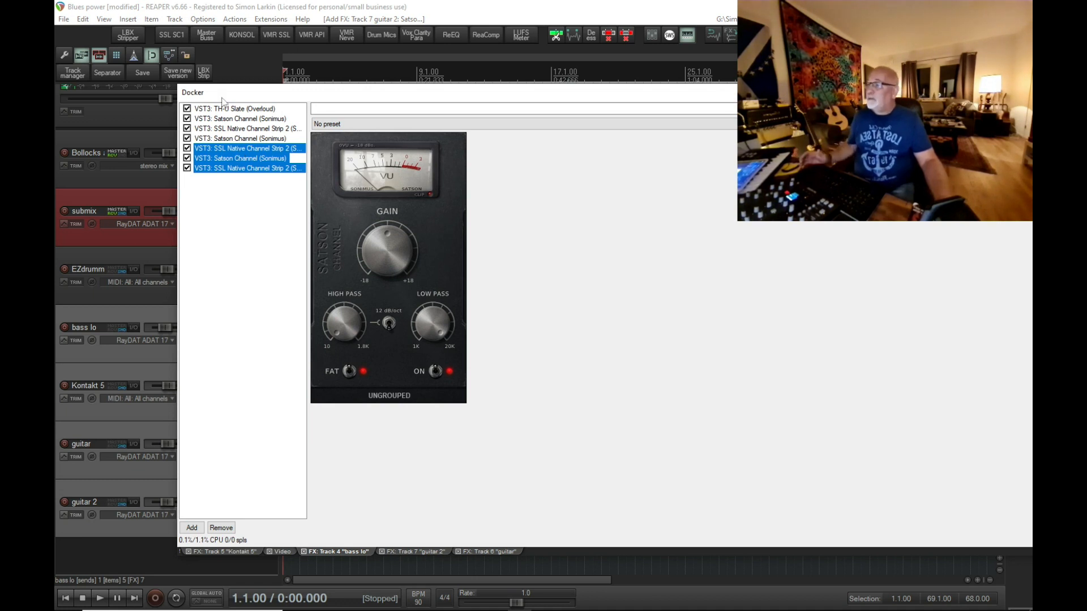
pyautogui.click(239, 158)
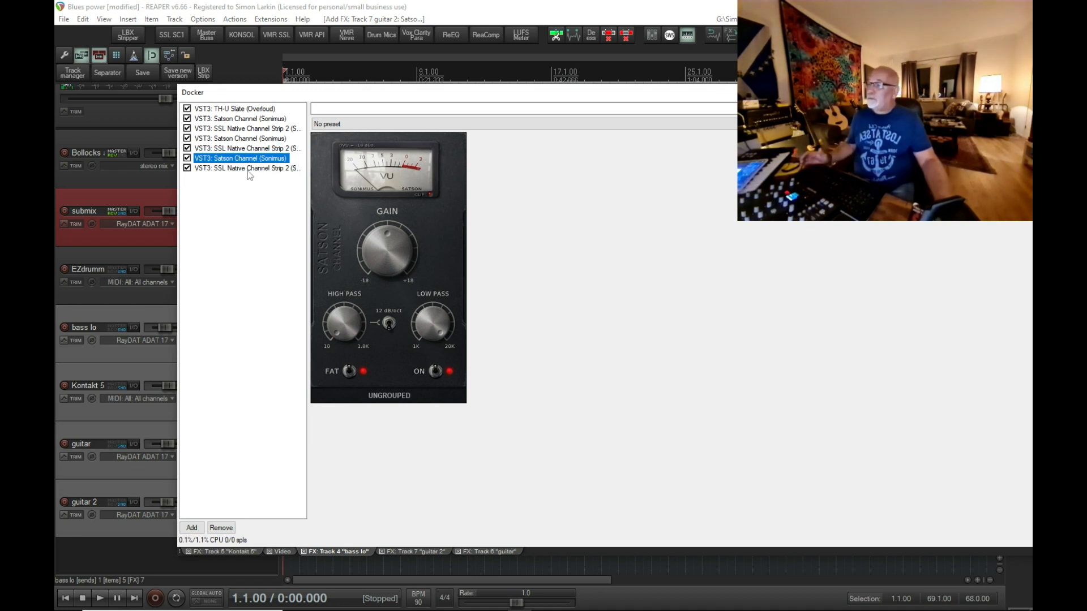
pyautogui.click(246, 168)
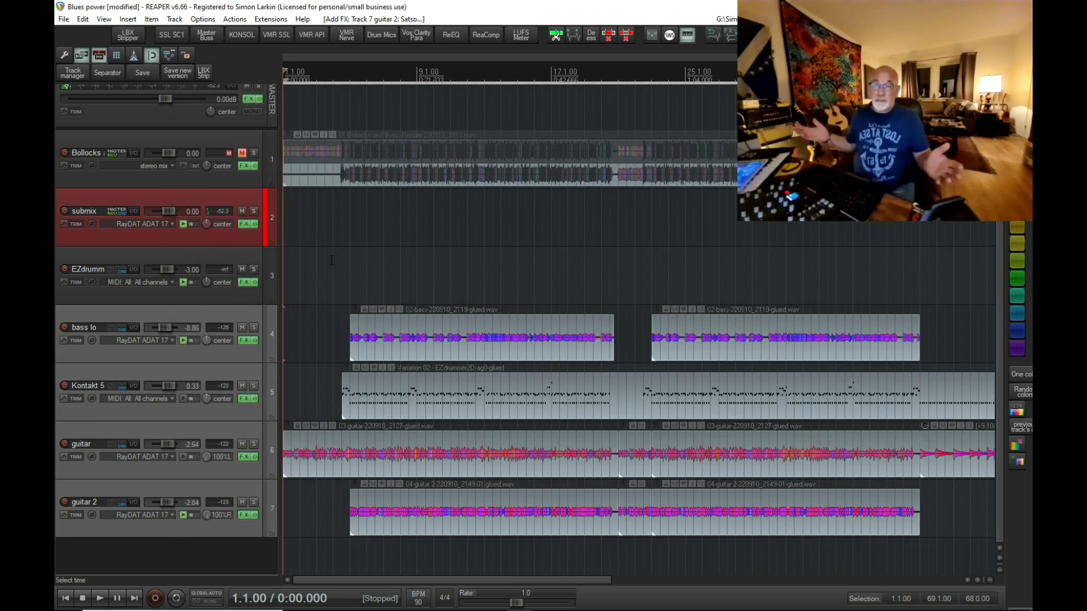
pyautogui.moveTo(418, 179)
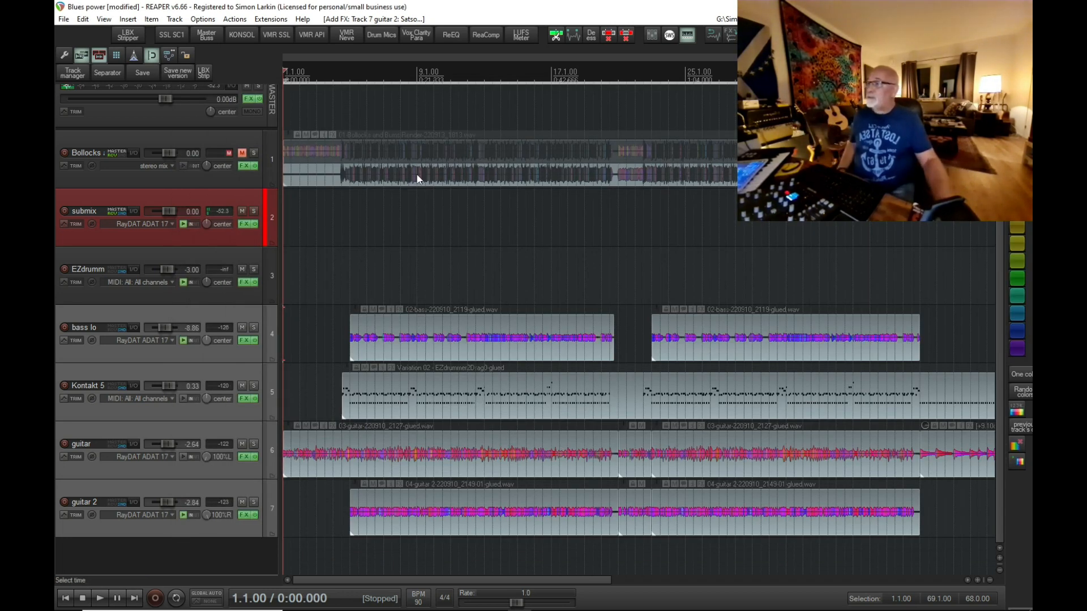